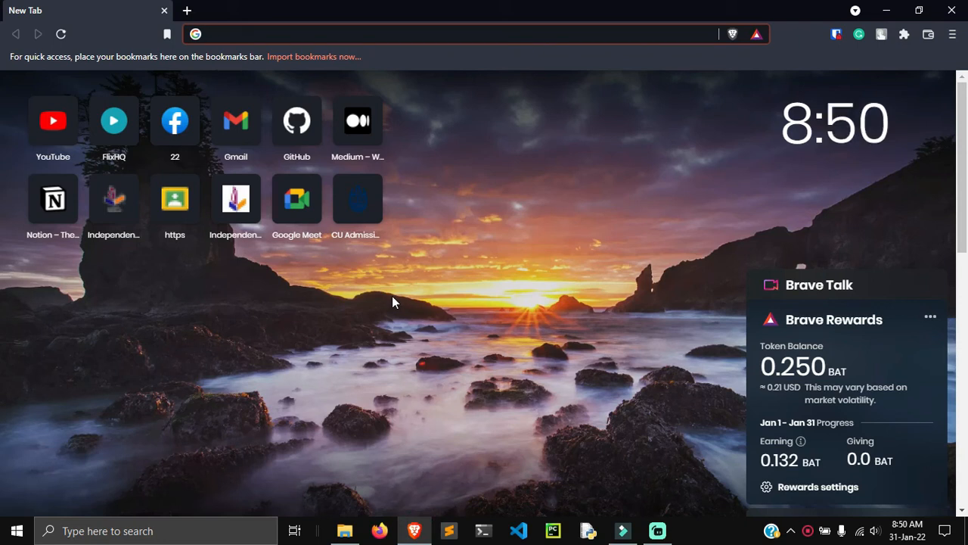
mouse_move(343, 300)
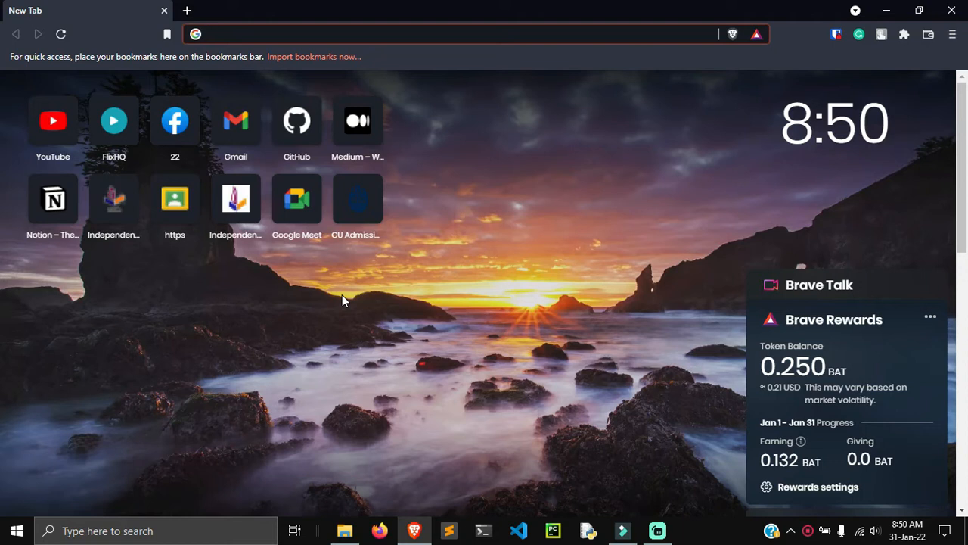
mouse_move(357, 289)
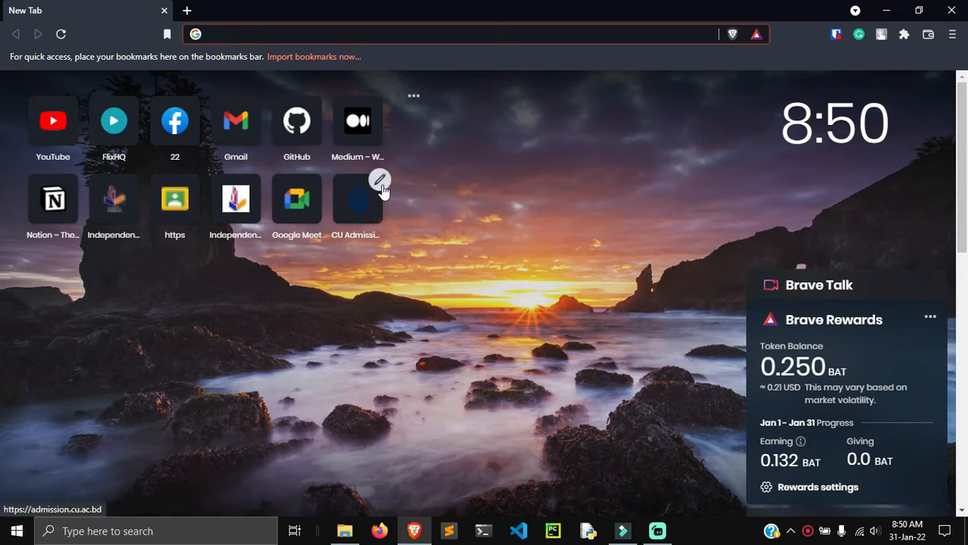
mouse_move(288, 51)
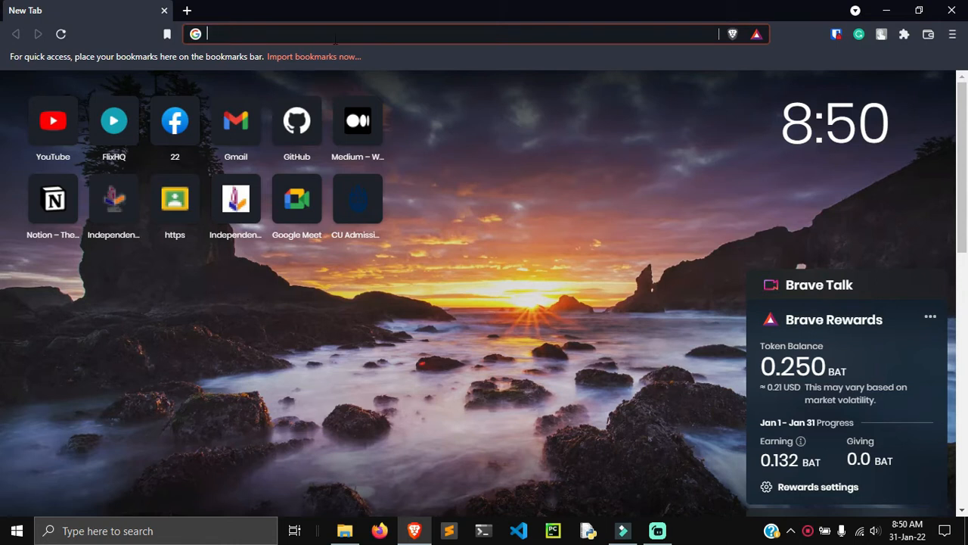
Search 'spyder' and open the official Spyder IDE homepage from the results
type("spyder+ide&oq=spyder+ide+&aqs=chrome..69i57j0i512l9.4673j0j1&sourceid=chrome&ie...")
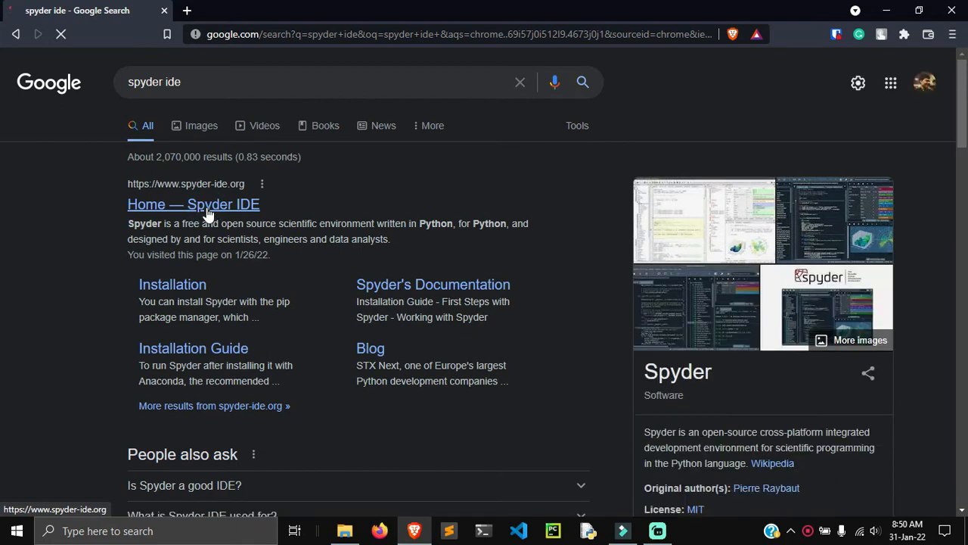
left_click(192, 205)
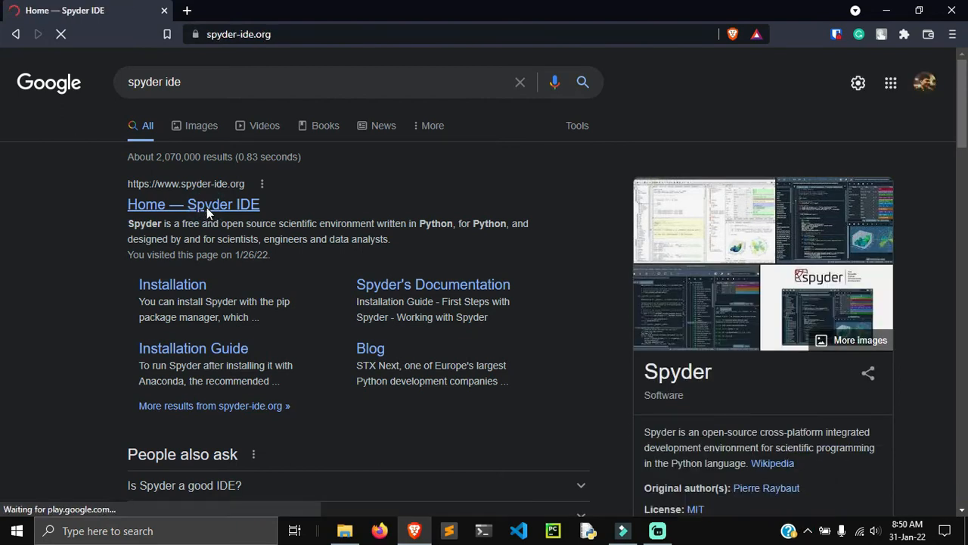
left_click(193, 204)
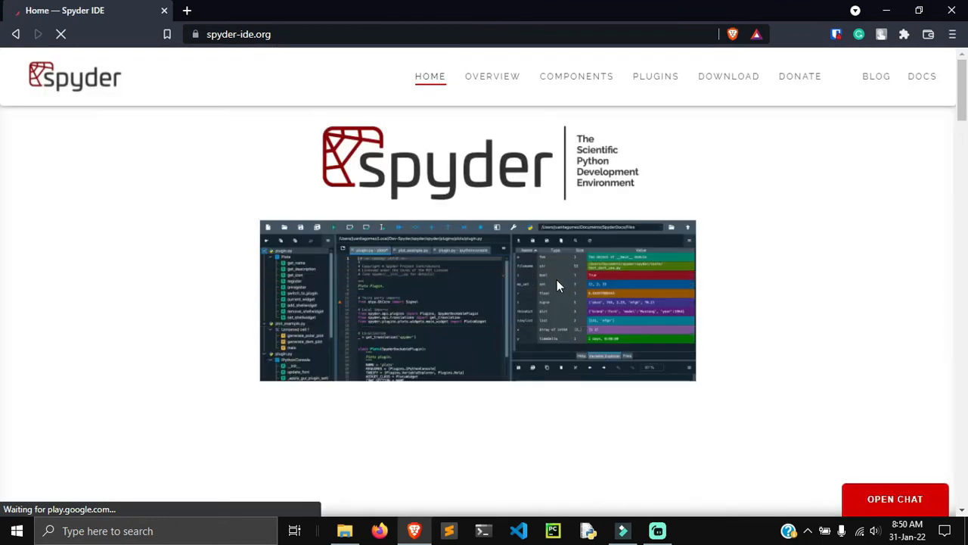
Jump to the site's Download section and start the Windows installer download
left_click(576, 77)
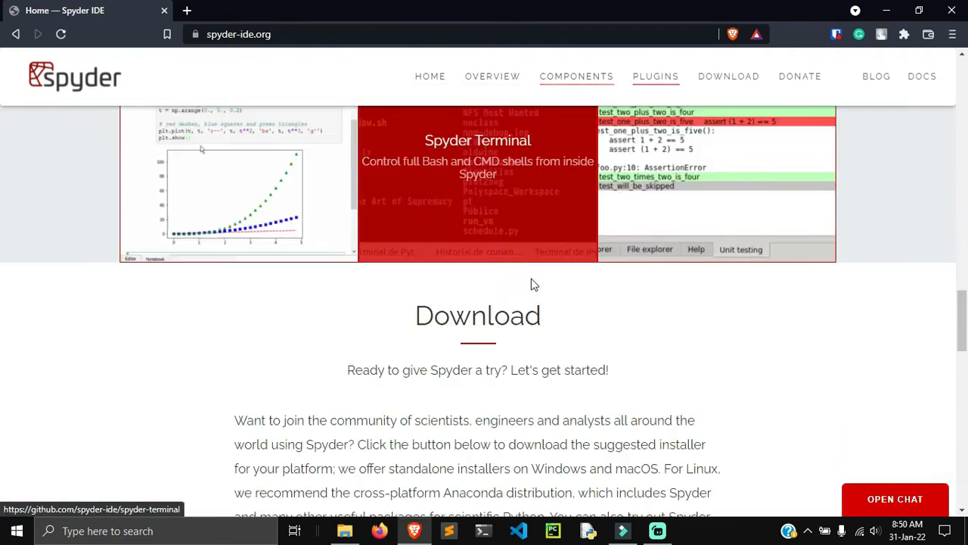
scroll("down", 3)
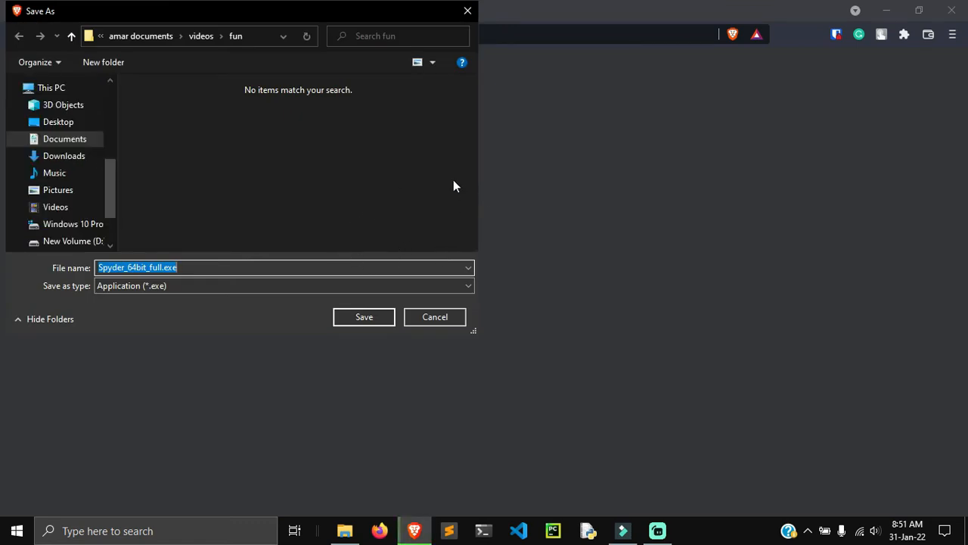
mouse_move(170, 190)
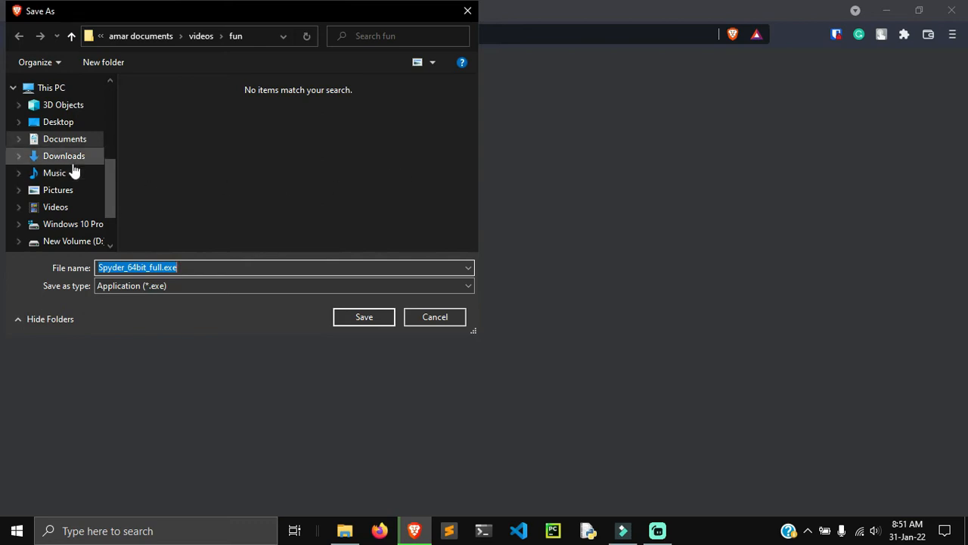
Browse to Downloads in the save dialog and pick the existing Spyder_64bit_full.exe
left_click(64, 155)
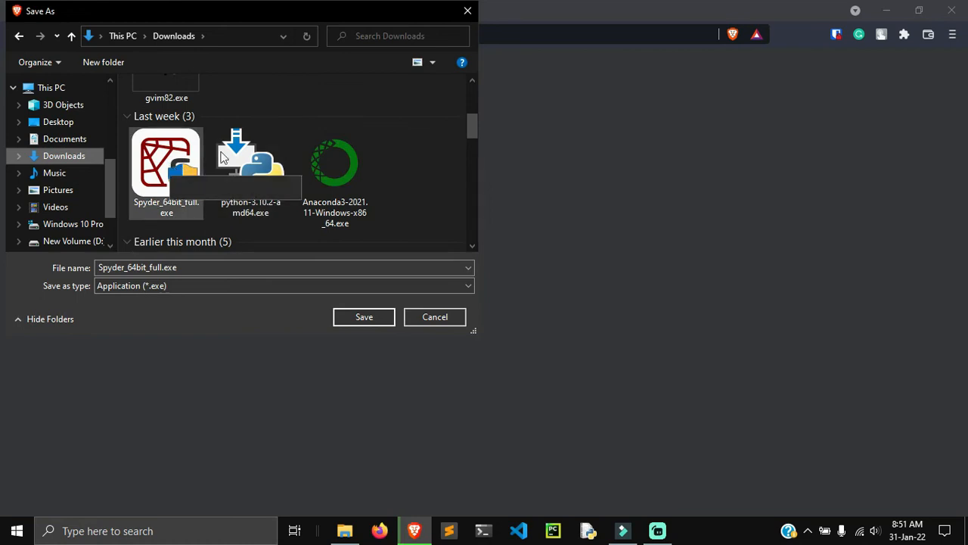
left_click(435, 317)
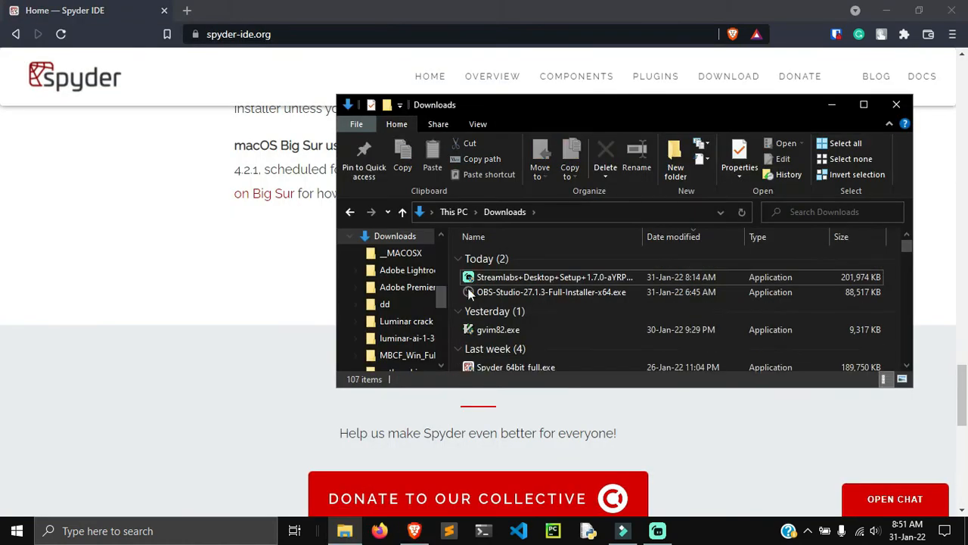
Select the 185 MB Spyder_64bit_full.exe installer among last week's Downloads files
scroll("down", 3)
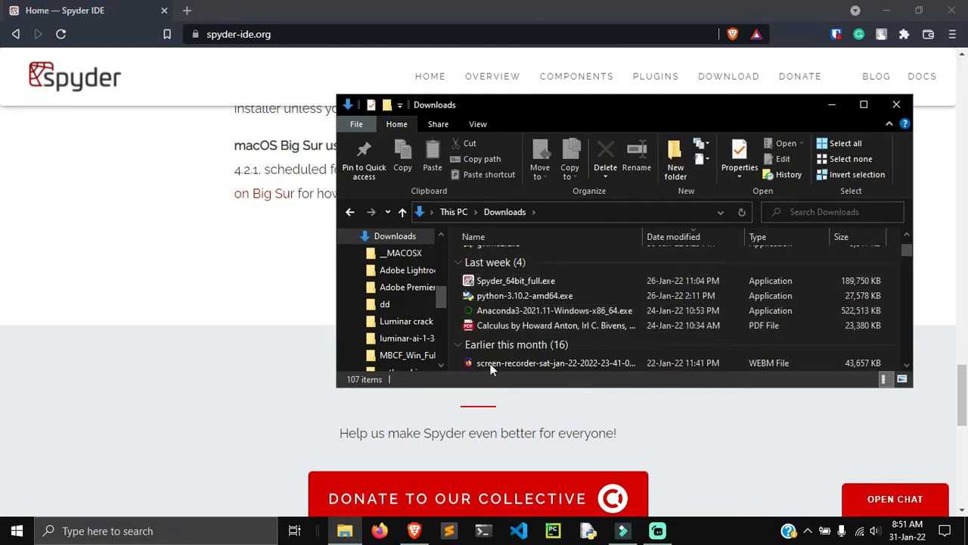
mouse_move(559, 310)
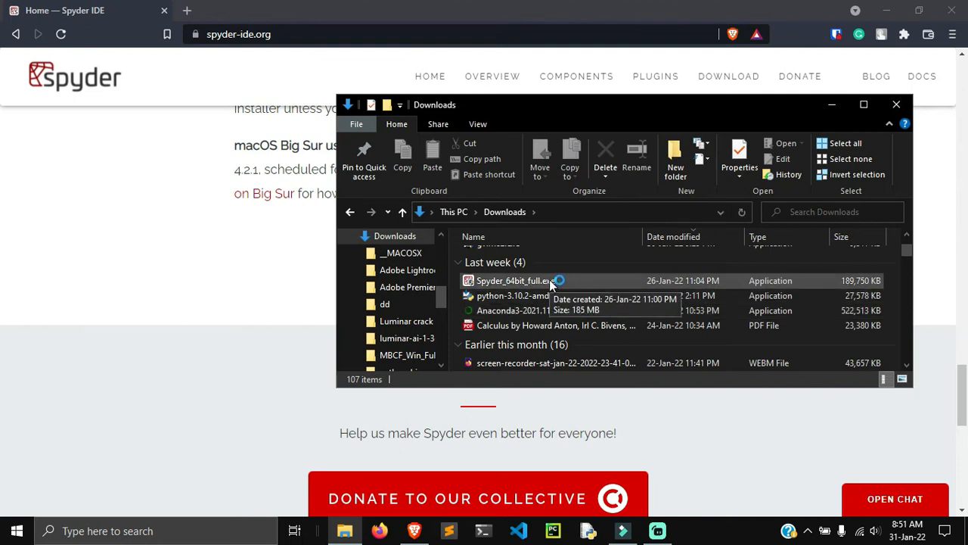
mouse_move(544, 295)
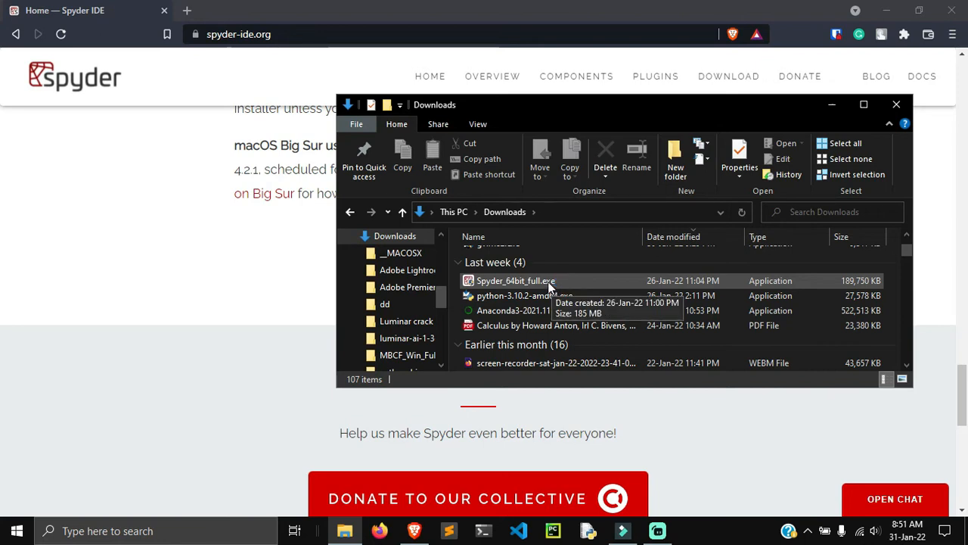
mouse_move(546, 286)
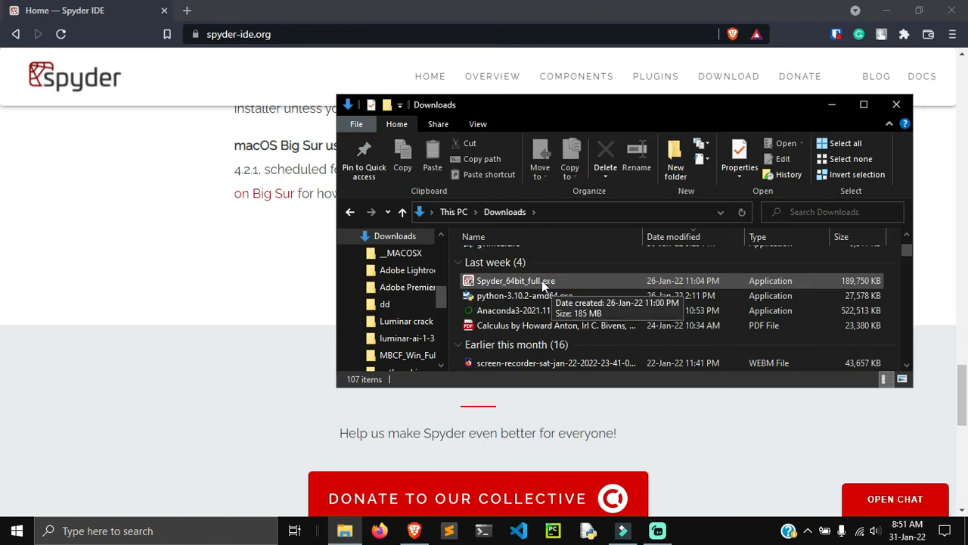
left_click(515, 281)
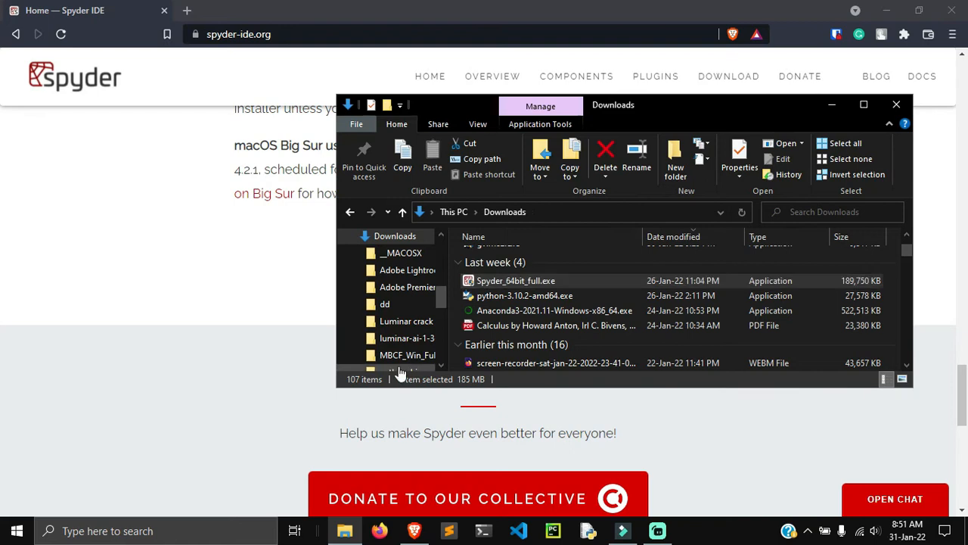
Run the installer, accept the MIT License and install Spyder 5.2.2 just for me in the default folder
double_click(515, 281)
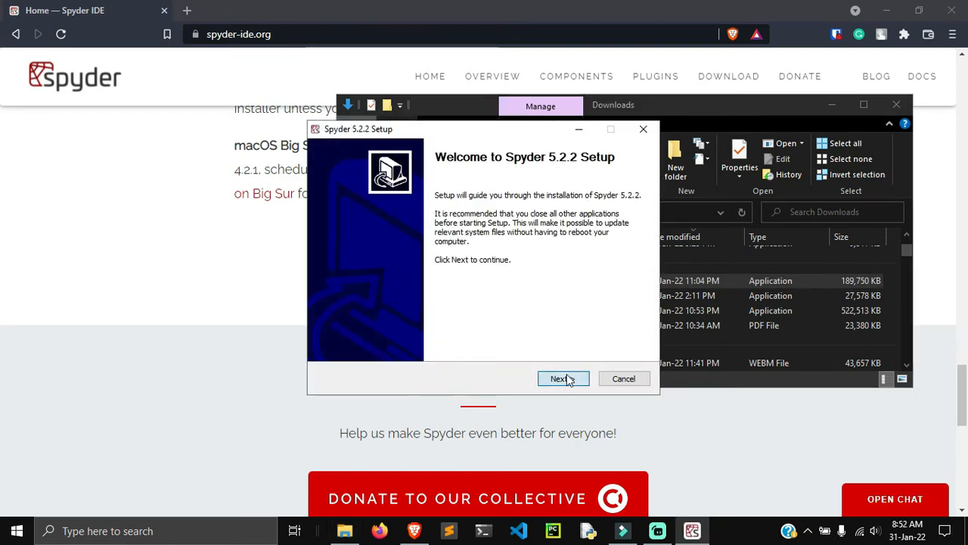
left_click(559, 379)
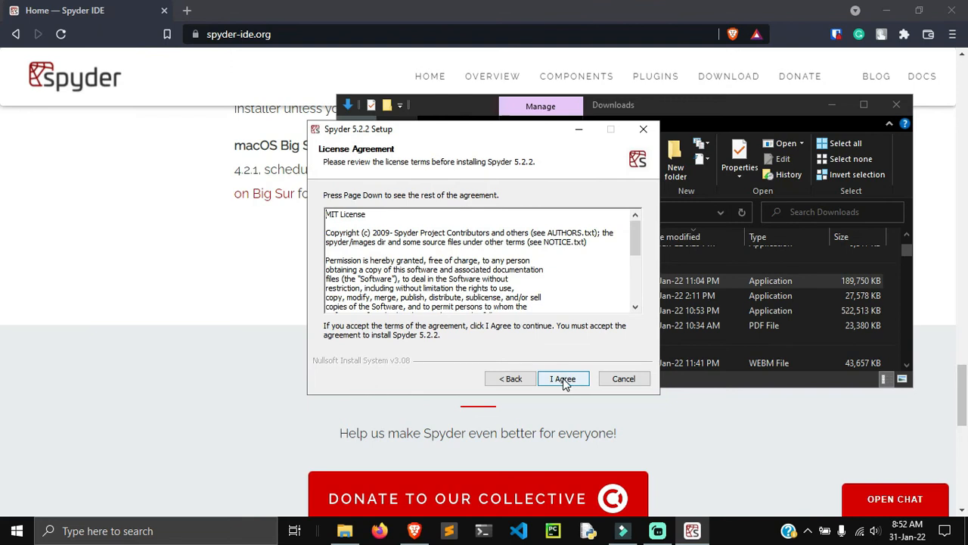
left_click(563, 378)
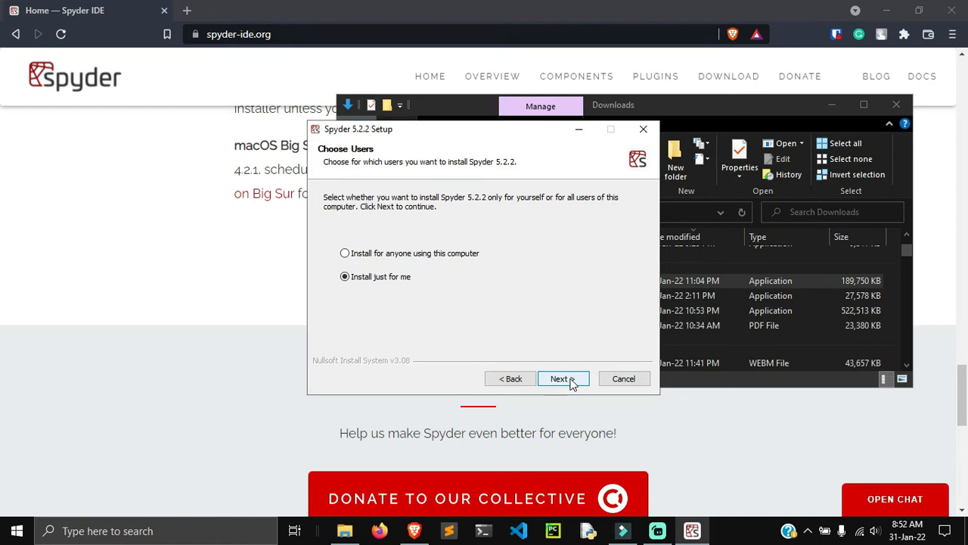
left_click(563, 379)
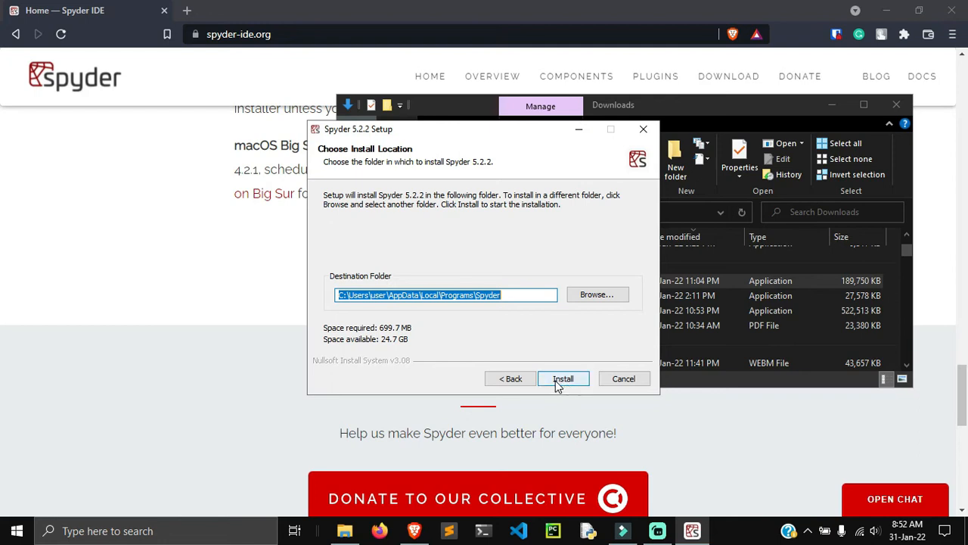
left_click(564, 378)
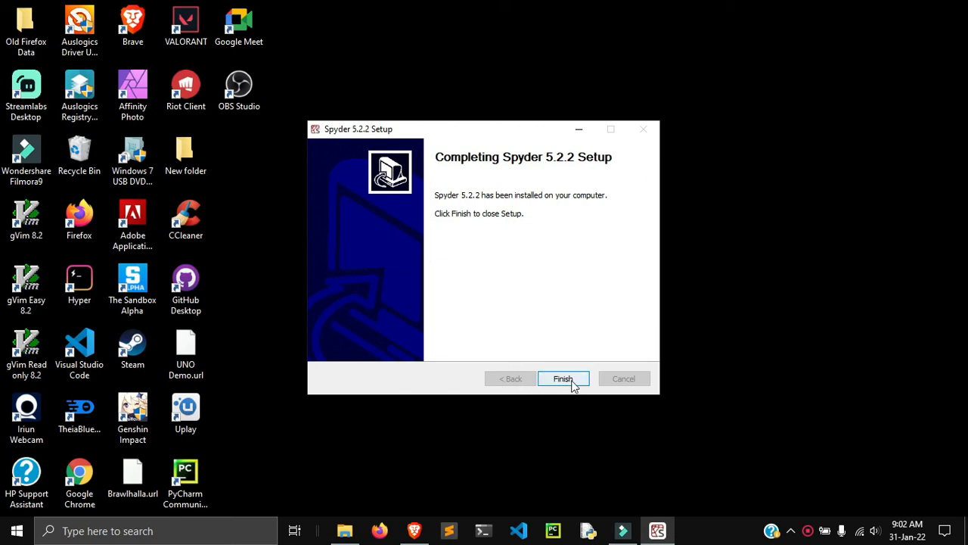
Finish the Spyder 5.2.2 Setup wizard so the installer closes
left_click(563, 378)
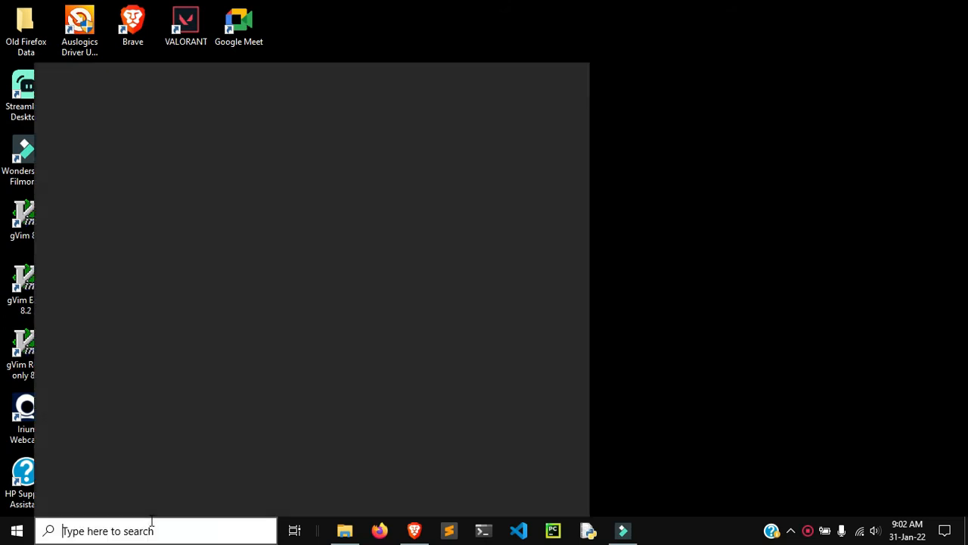
Find 'spyder' in Windows Search and launch the Spyder app
left_click(151, 530)
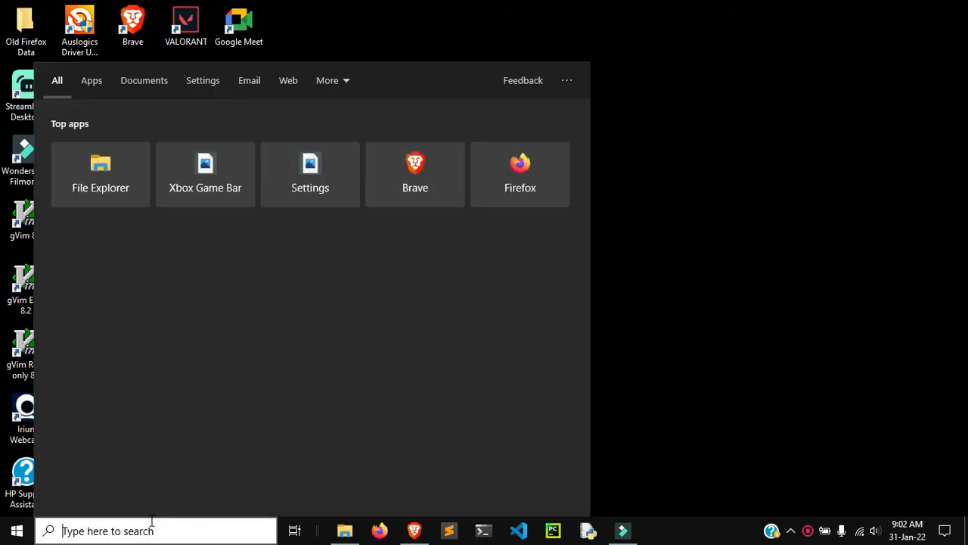
type("spyder")
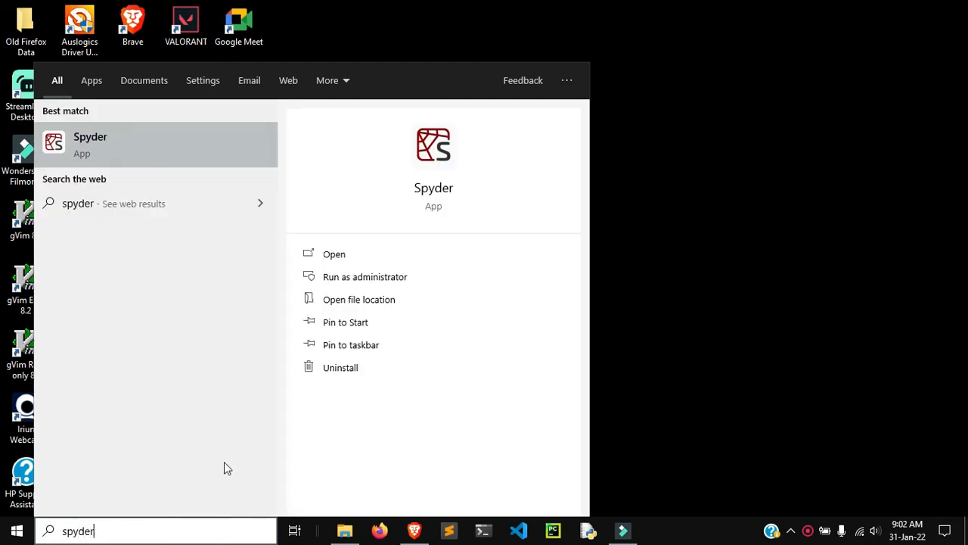
mouse_move(411, 255)
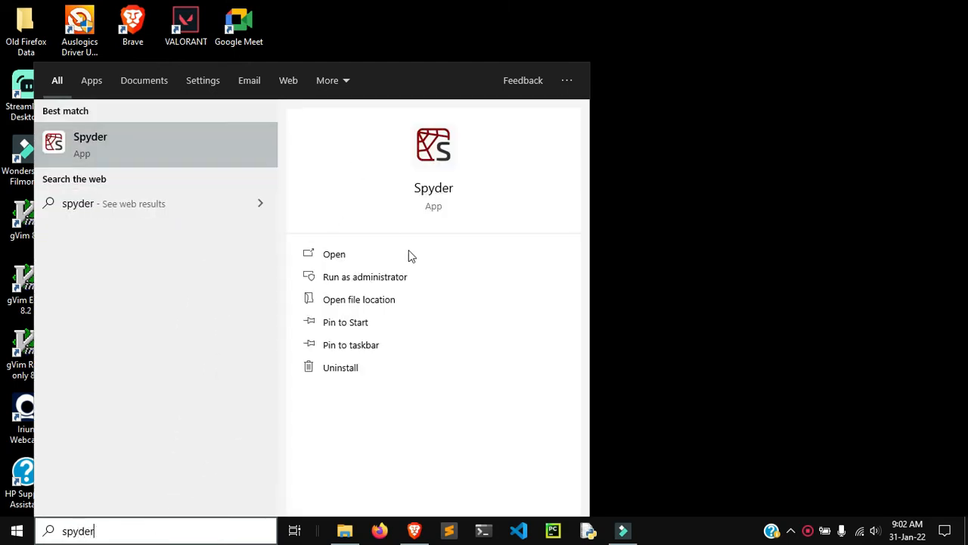
mouse_move(234, 178)
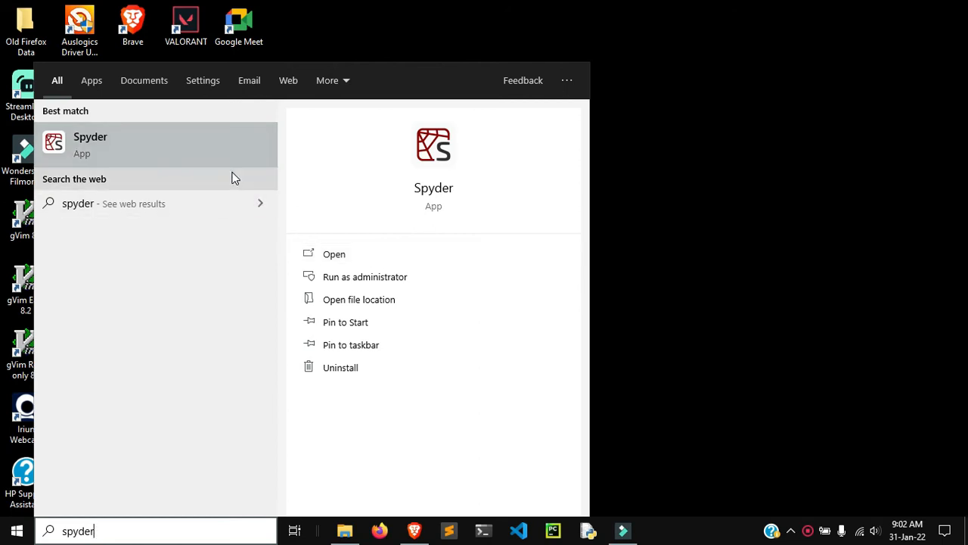
mouse_move(378, 254)
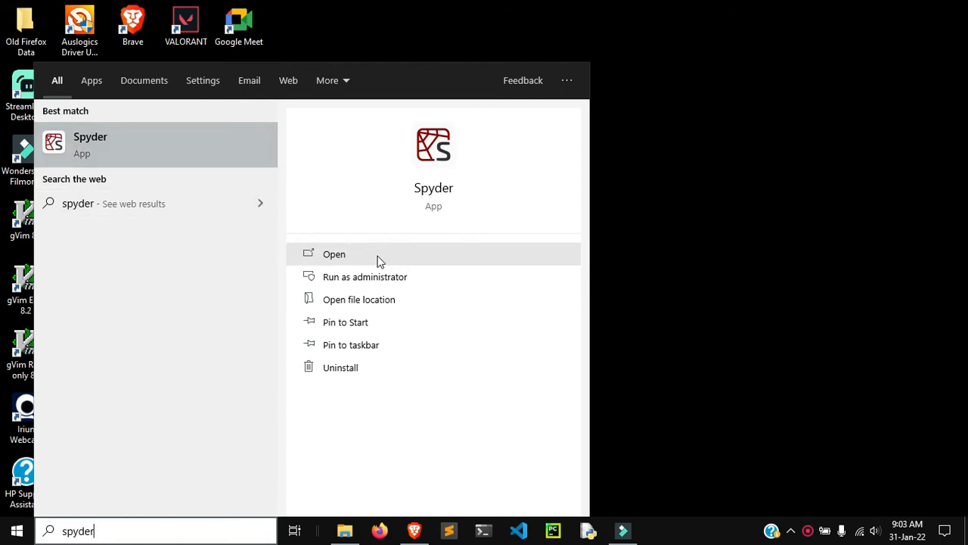
left_click(334, 253)
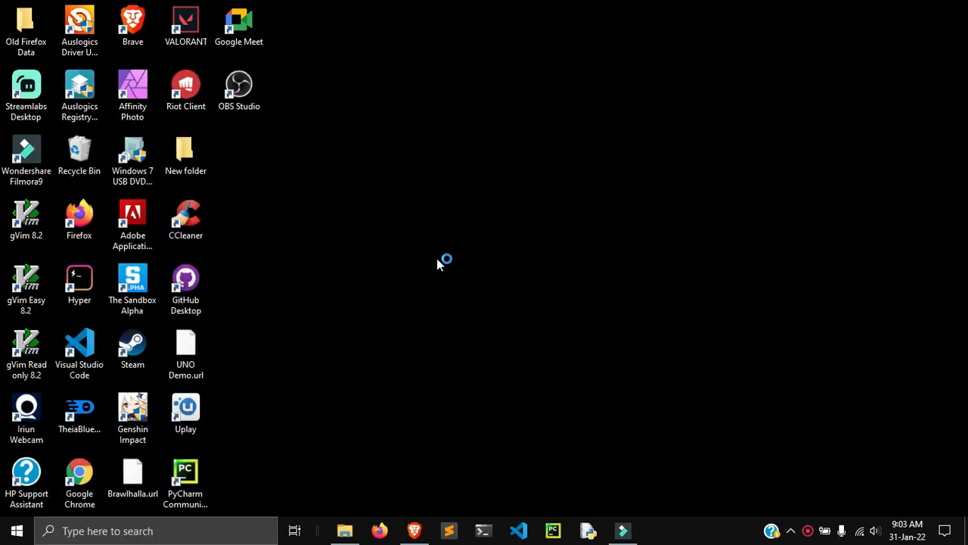
mouse_move(552, 304)
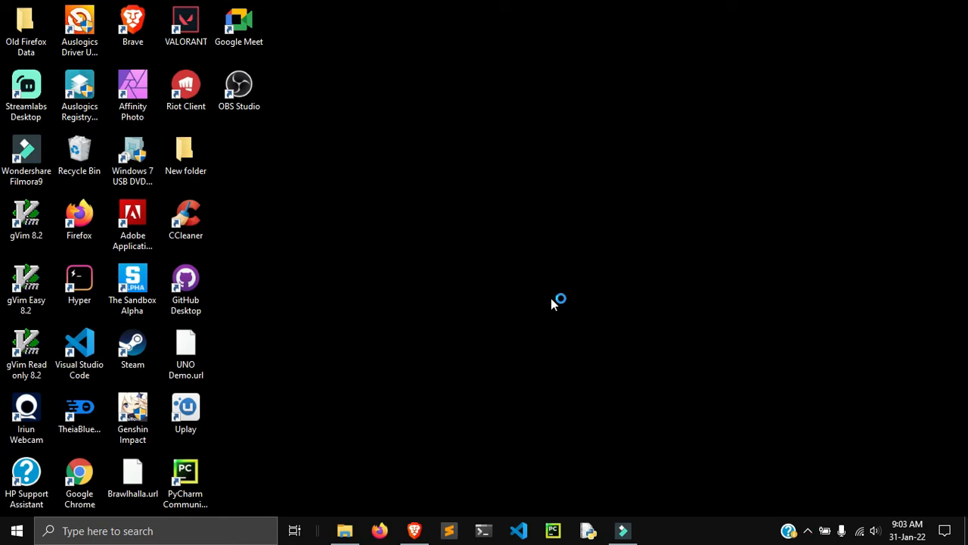
mouse_move(553, 304)
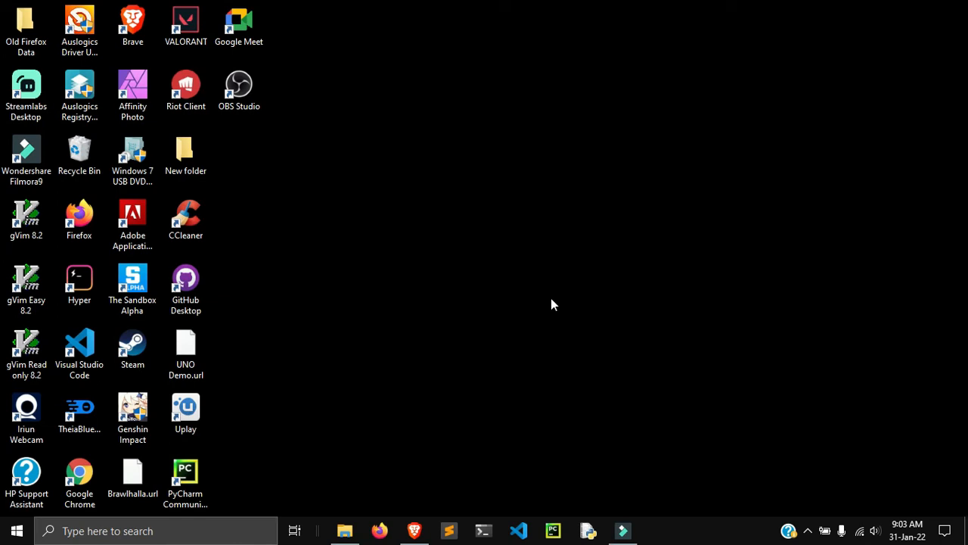
mouse_move(541, 299)
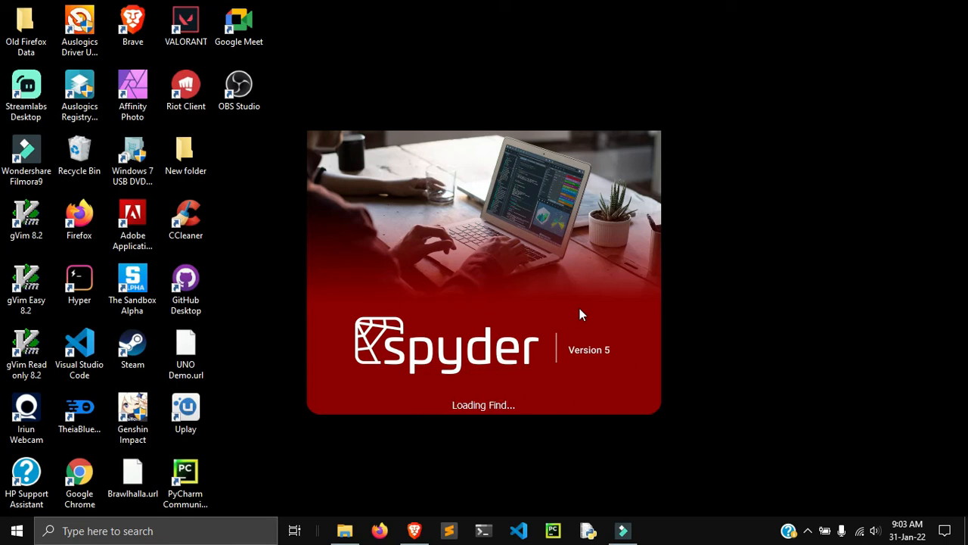
mouse_move(708, 371)
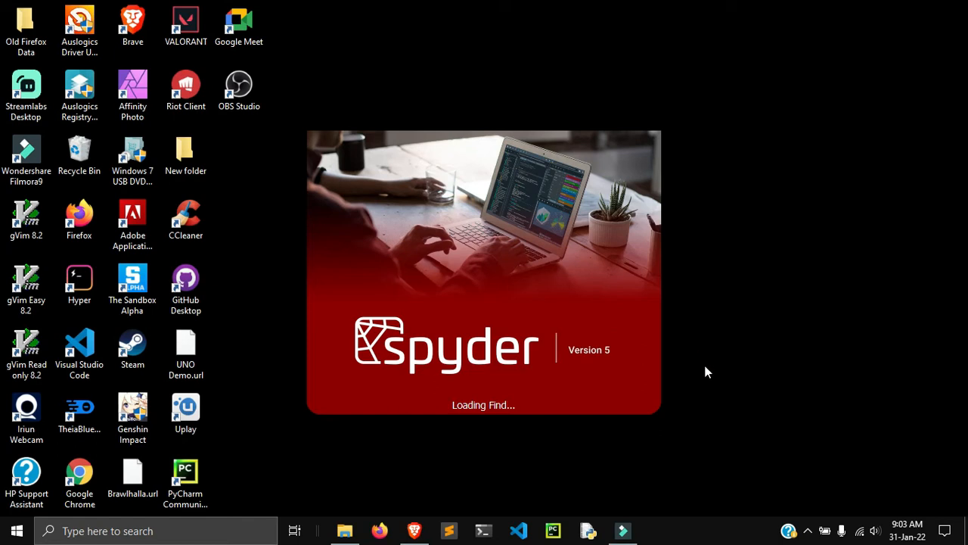
mouse_move(687, 369)
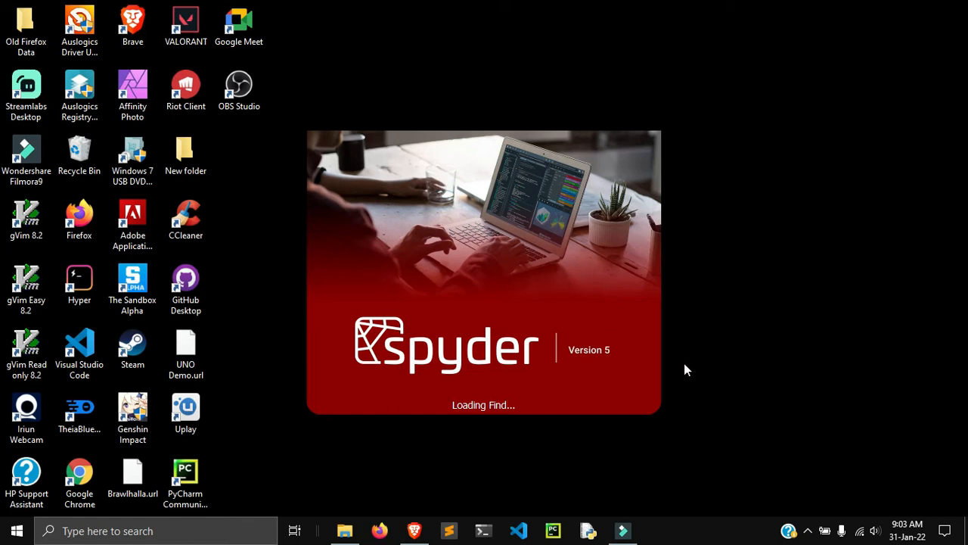
mouse_move(556, 412)
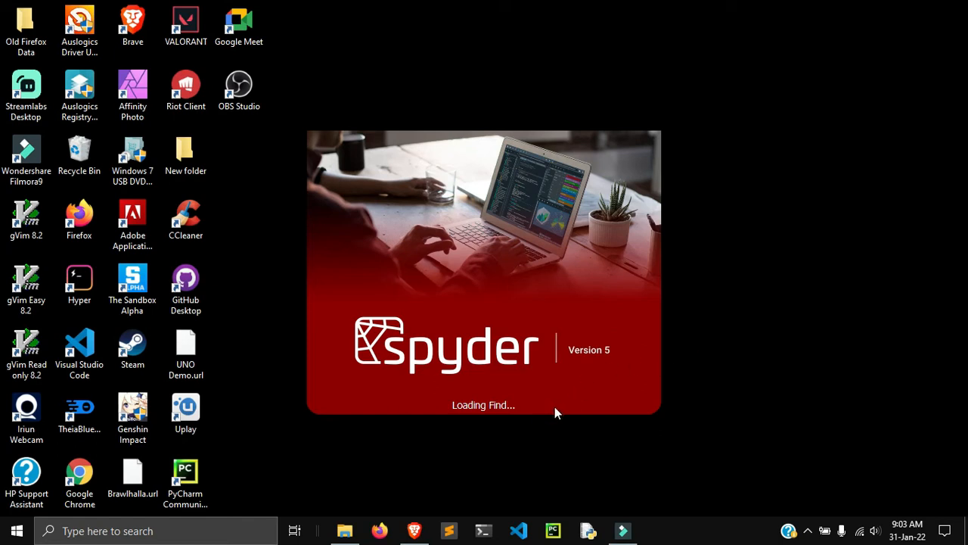
mouse_move(552, 392)
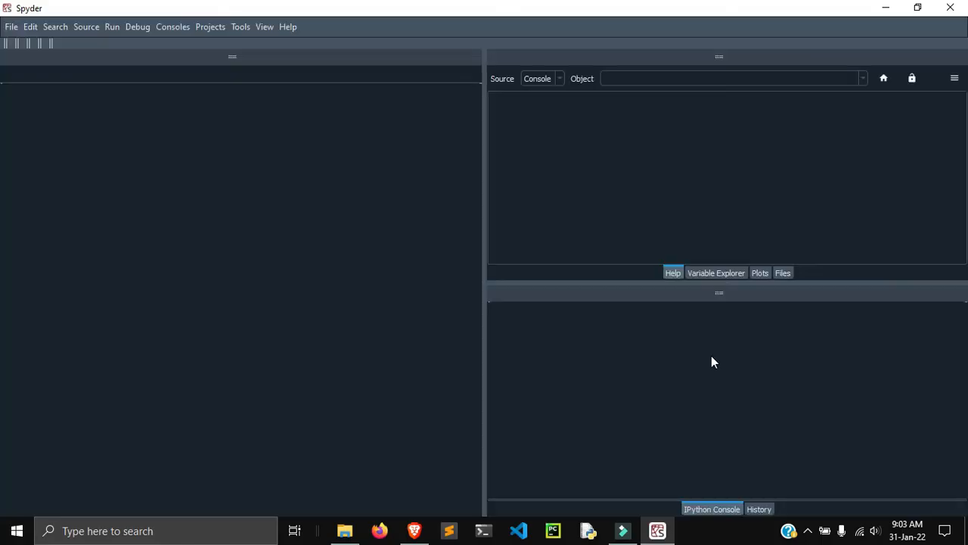
mouse_move(624, 318)
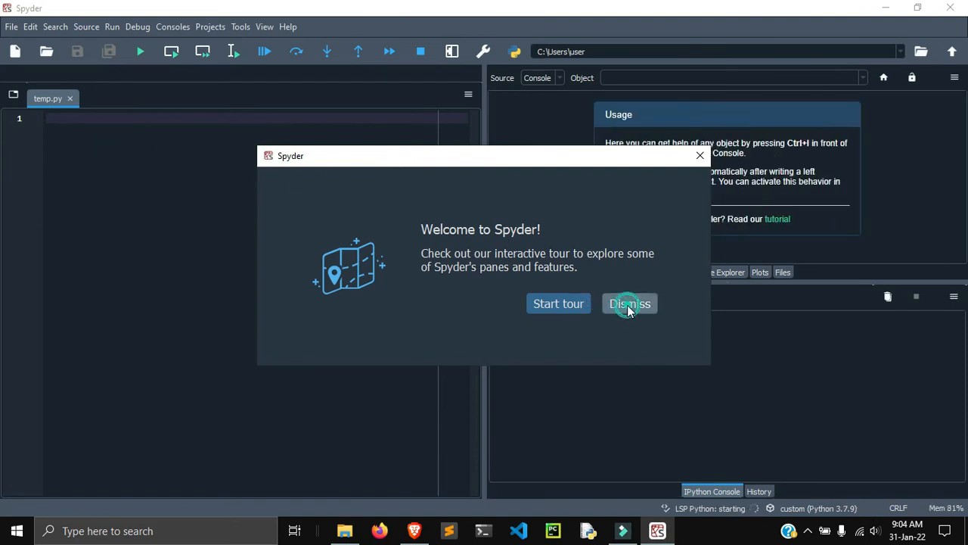
Dismiss the 'Welcome to Spyder!' tour prompt, leaving temp.py and the console ready
left_click(629, 304)
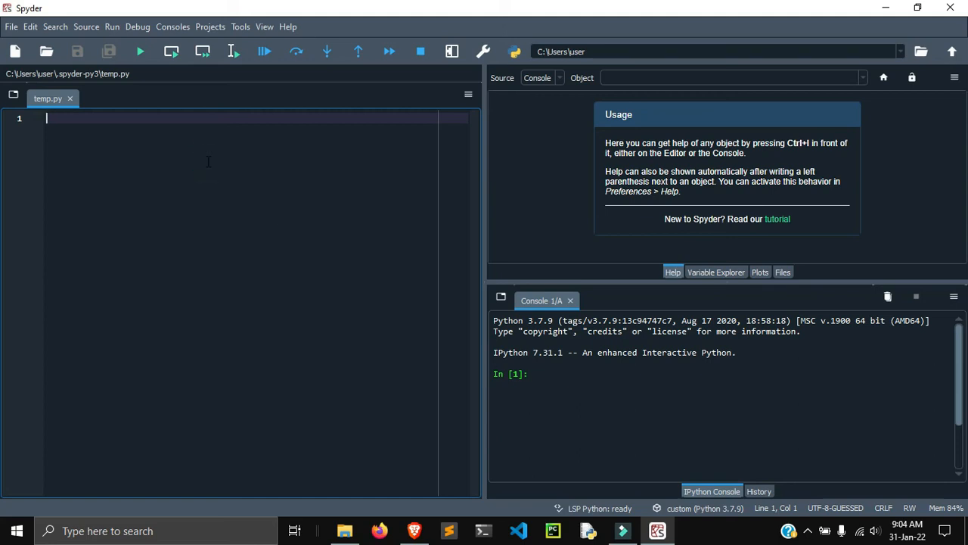
Write message = "Hello world" and an if comparing message to "hello world"
type("mess")
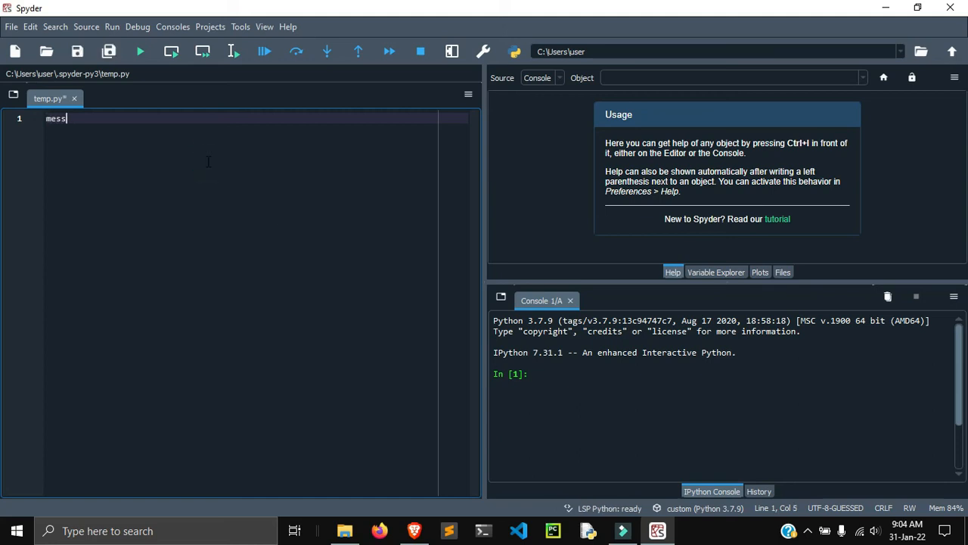
type("age =")
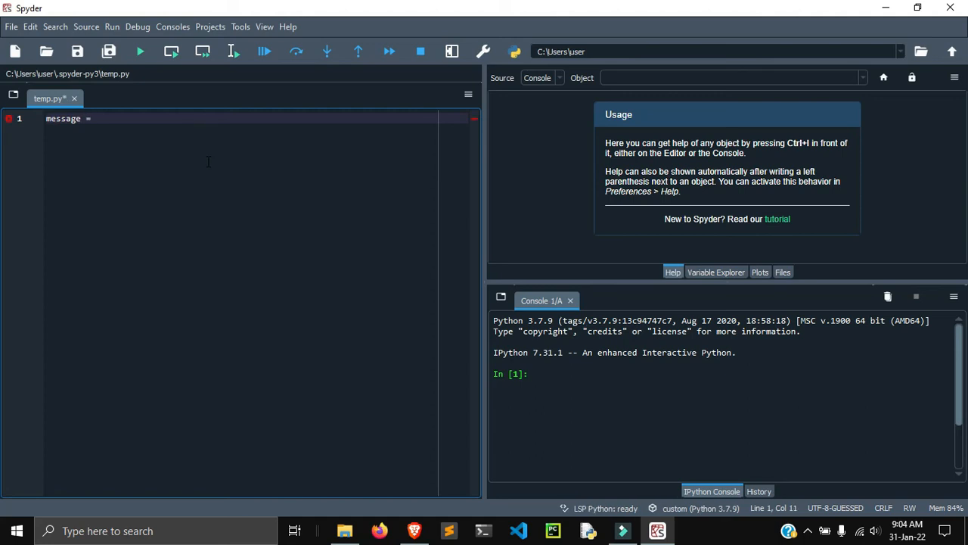
type("\"Hello w")
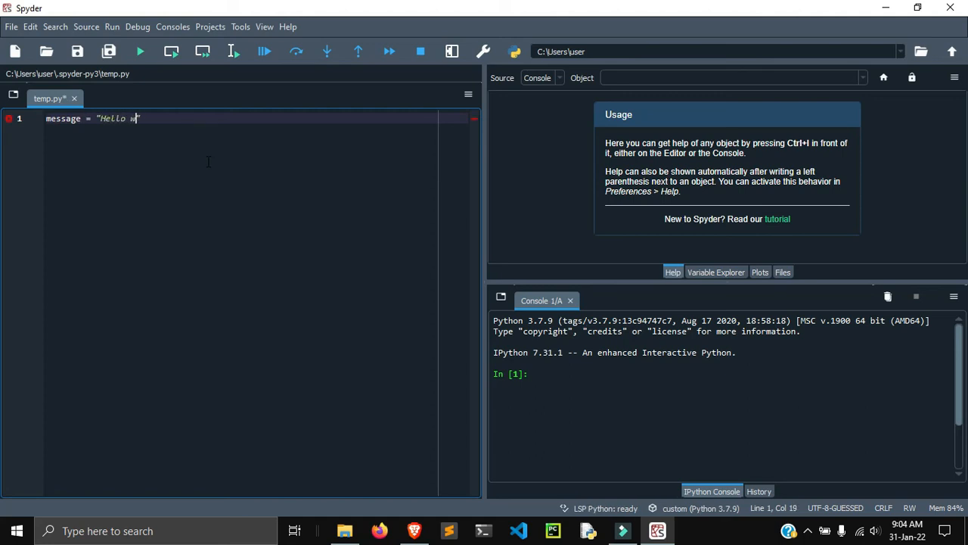
type("orld")
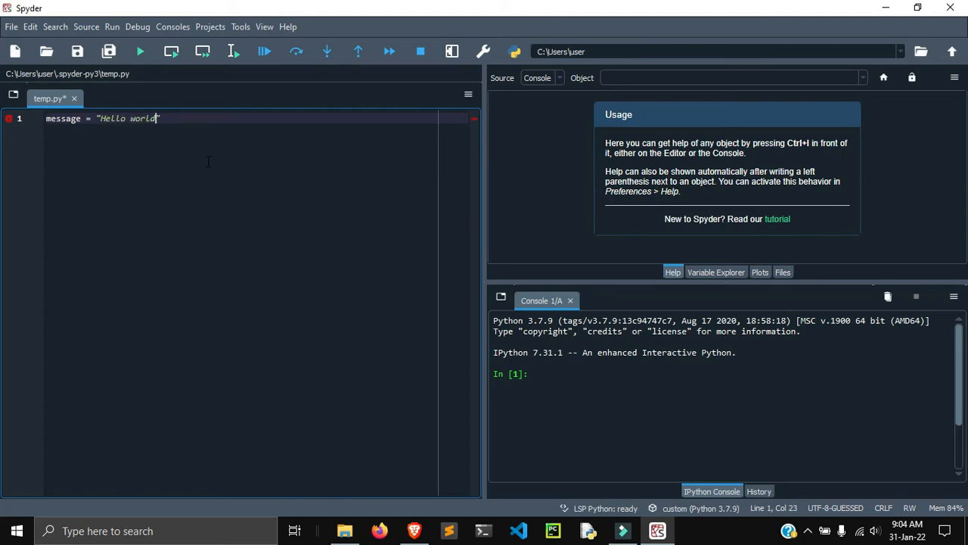
type("\"")
type("if")
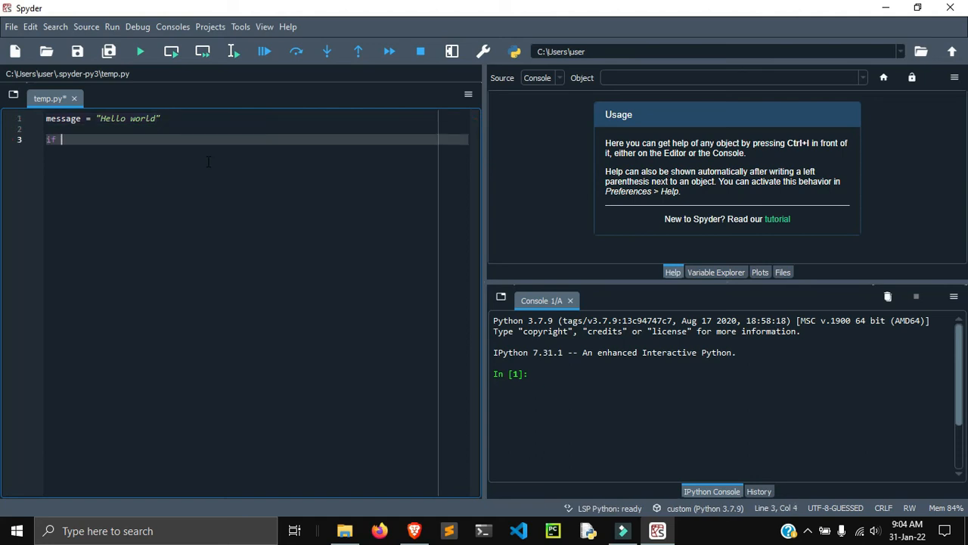
type("me")
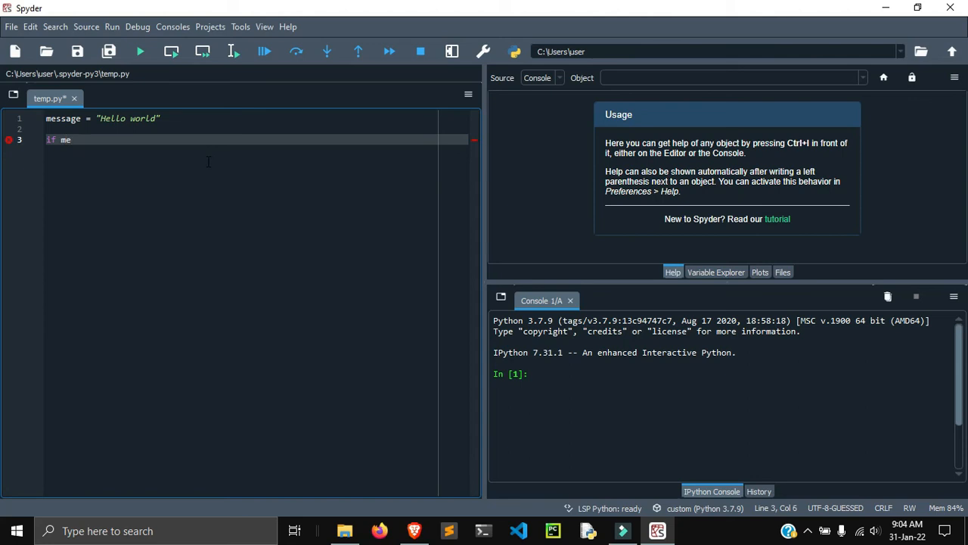
type("ssage =")
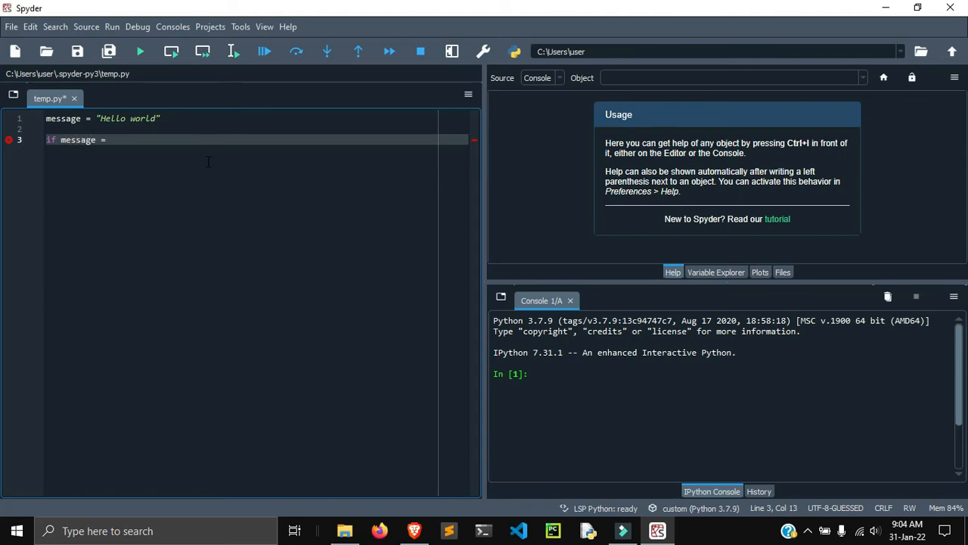
type("= \"hello\"")
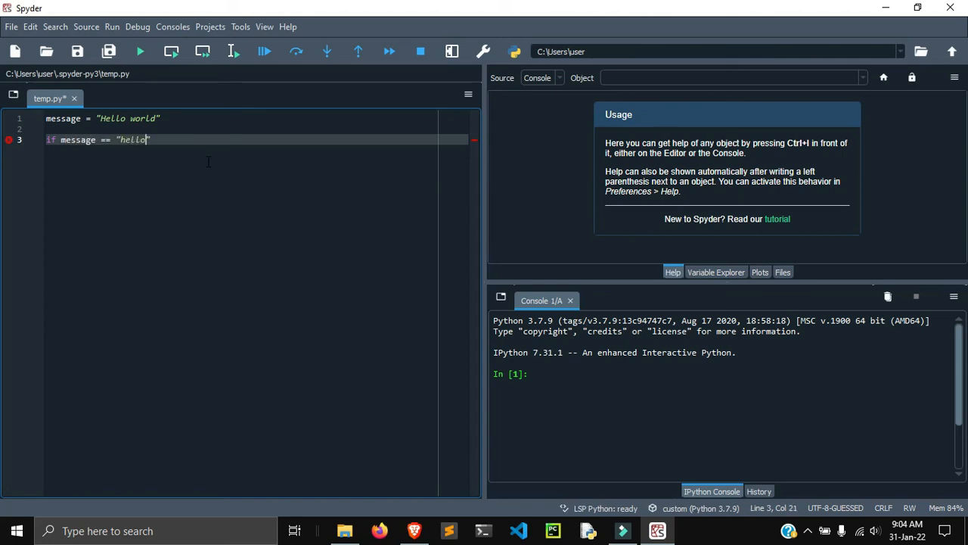
key("BackSpace")
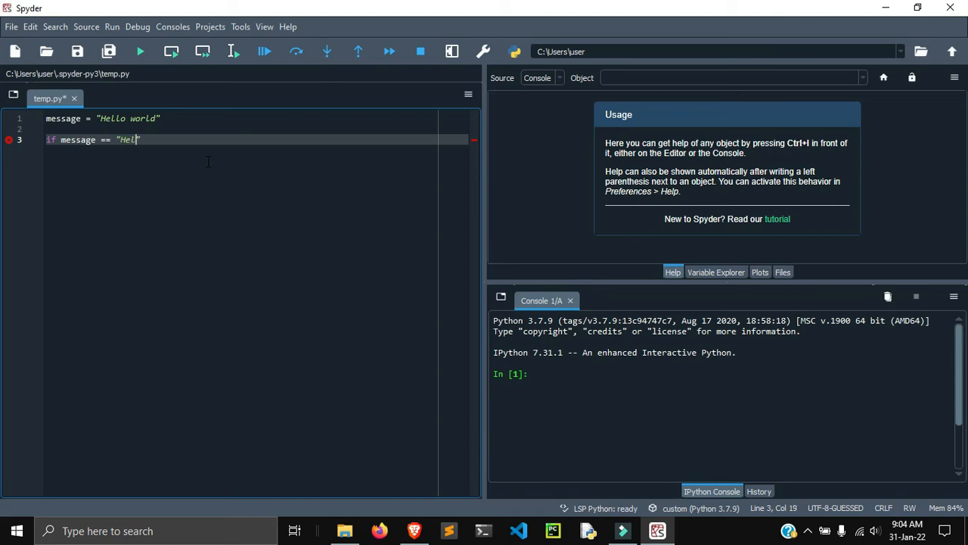
type("lo world")
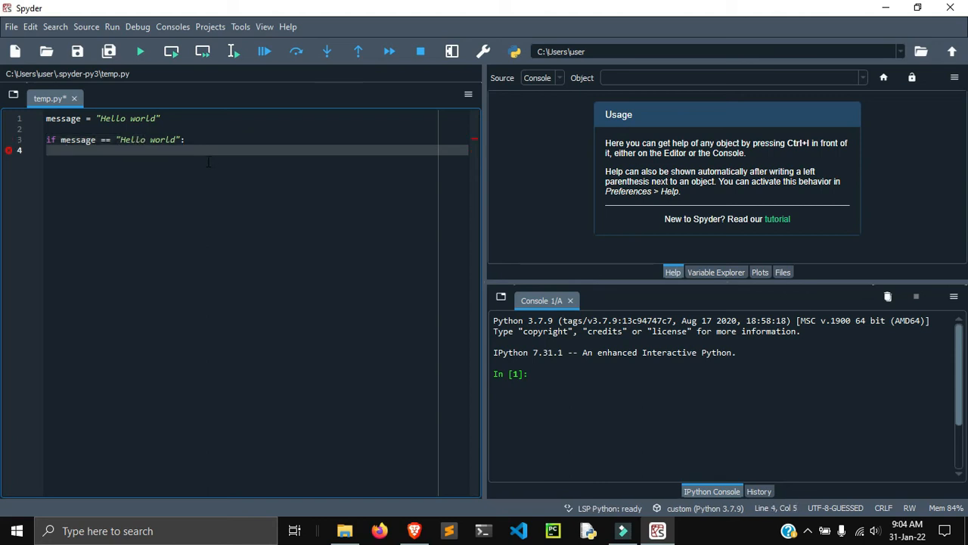
Make the if return True and add an else branch that returns False
type("reutn")
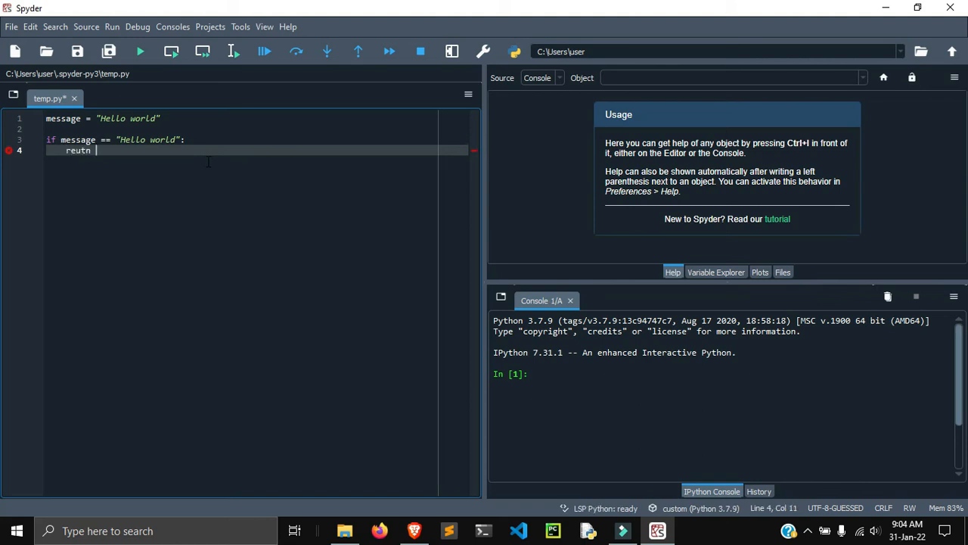
type("r")
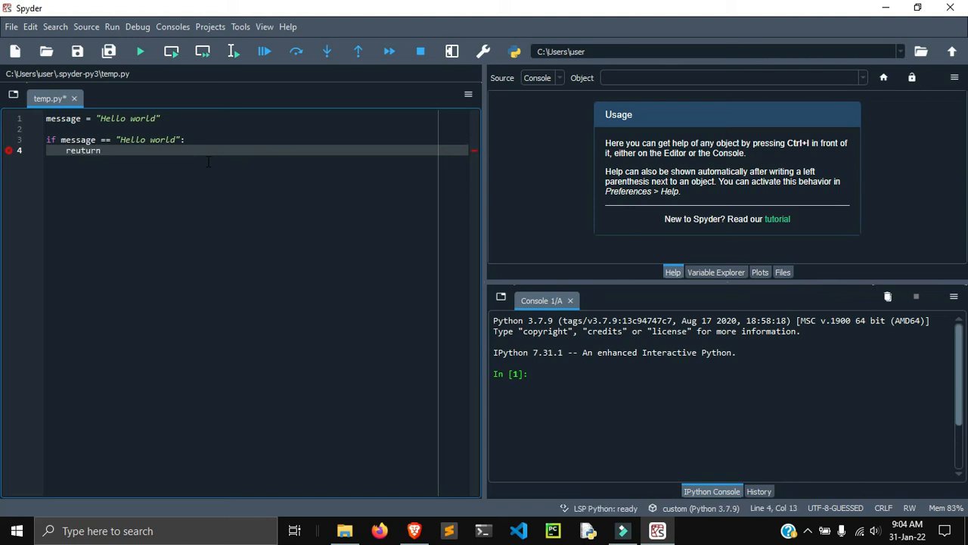
type("\"\"")
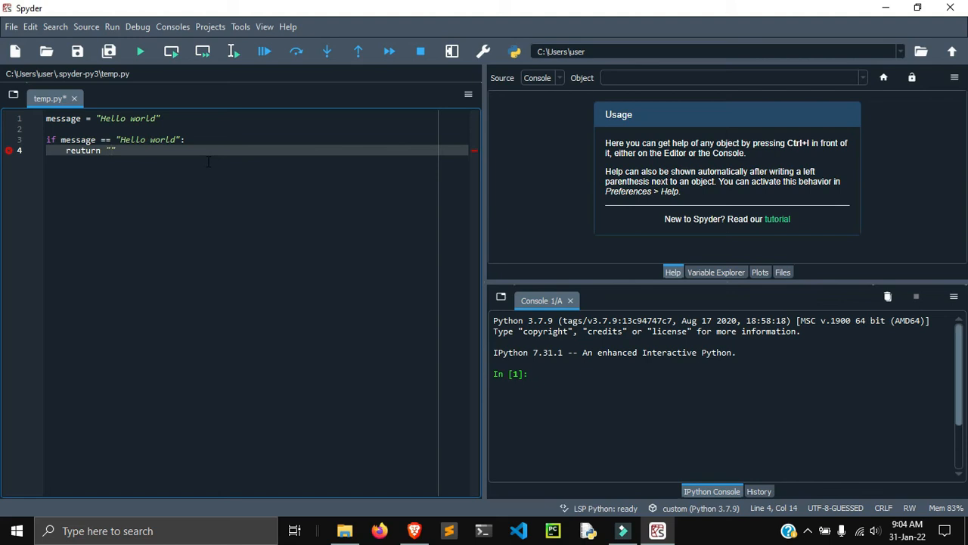
type("True")
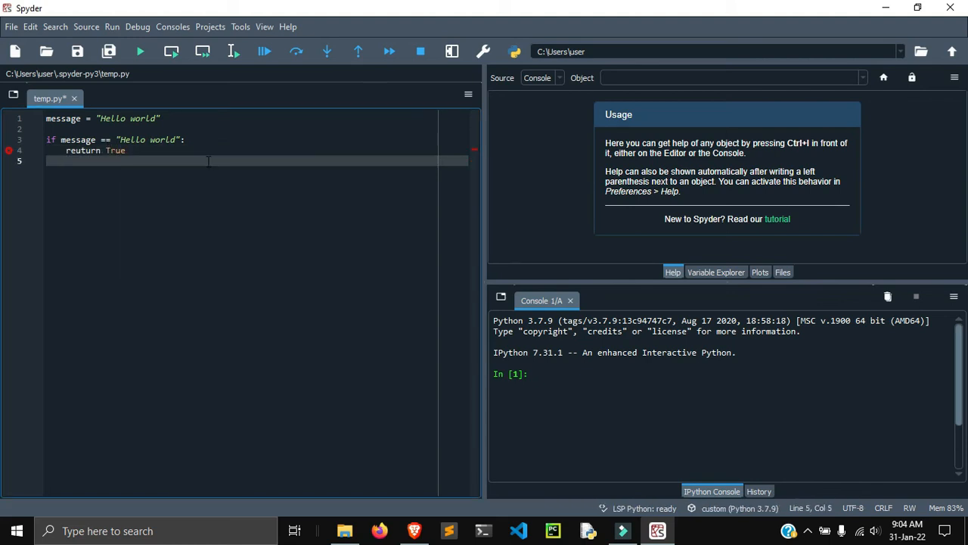
left_click(47, 160)
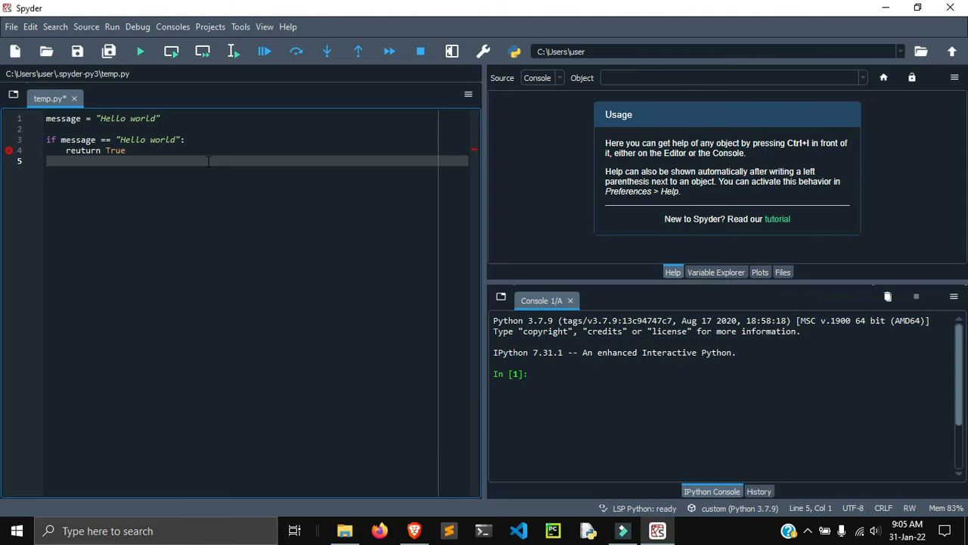
type("else:")
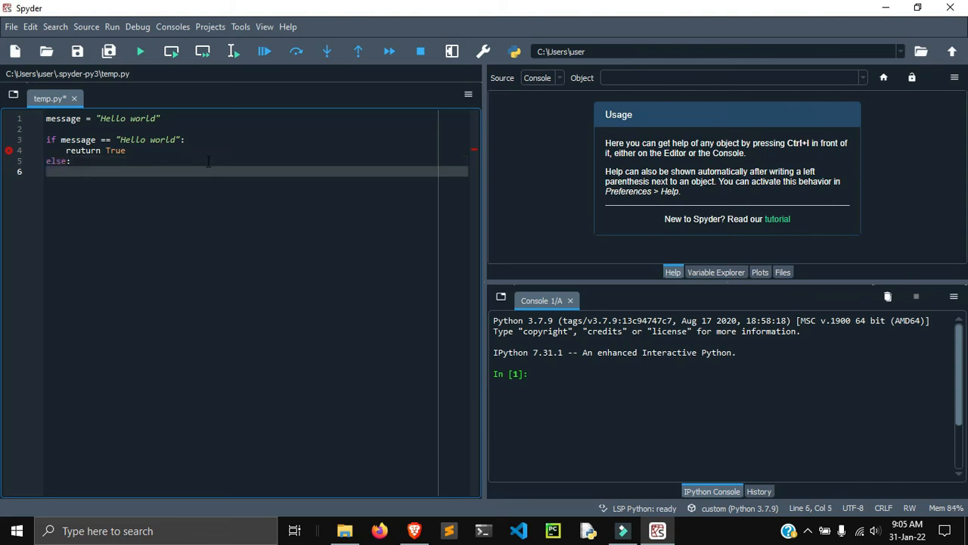
type("return F")
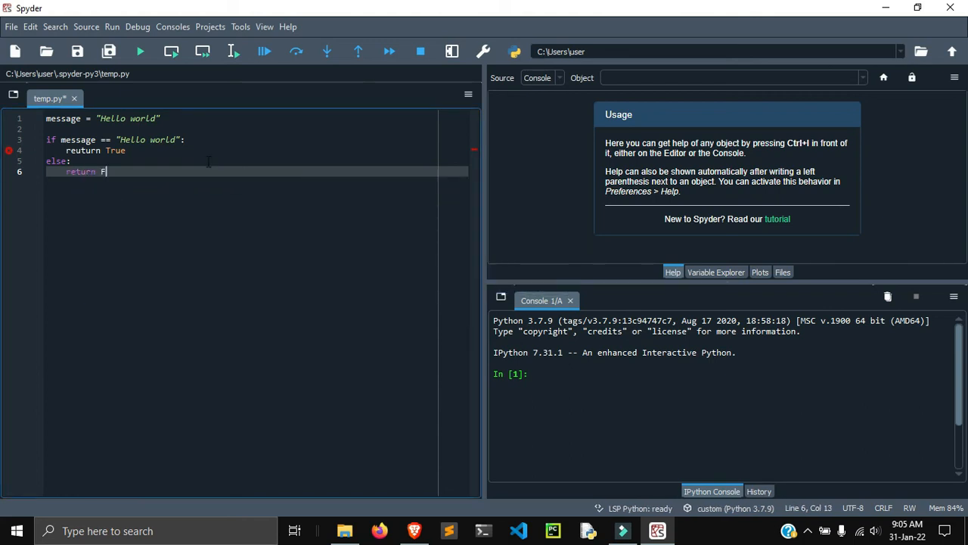
type("alse")
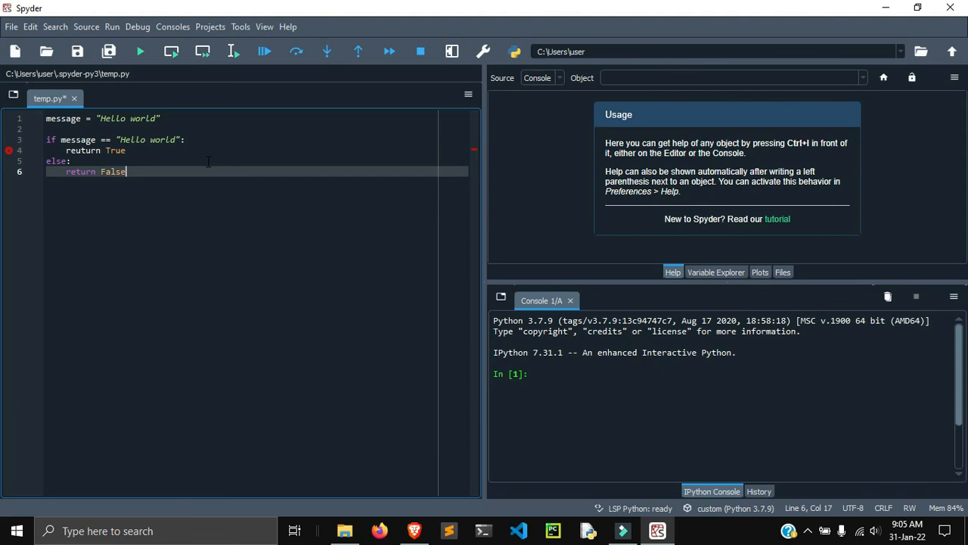
Save temp.py with the completed if/else script
key("ctrl+s")
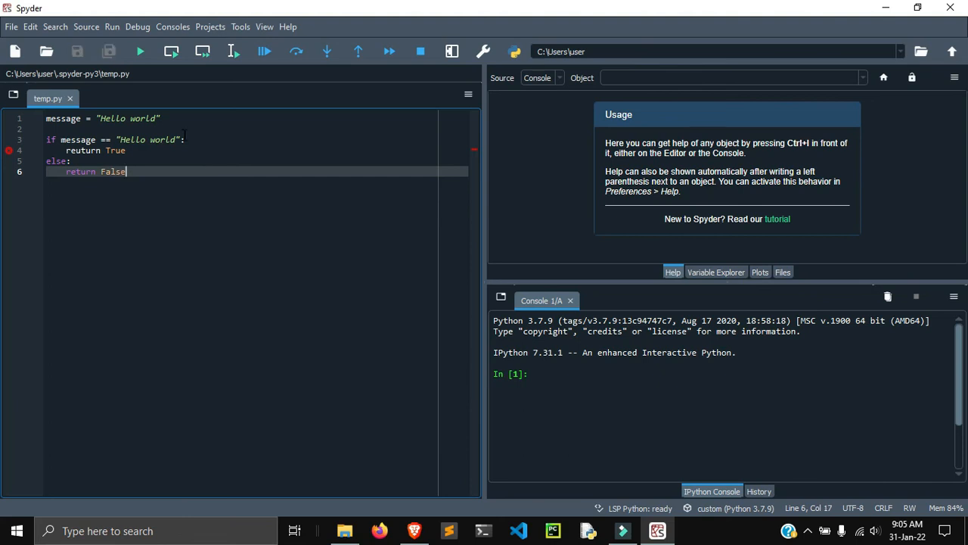
mouse_move(140, 51)
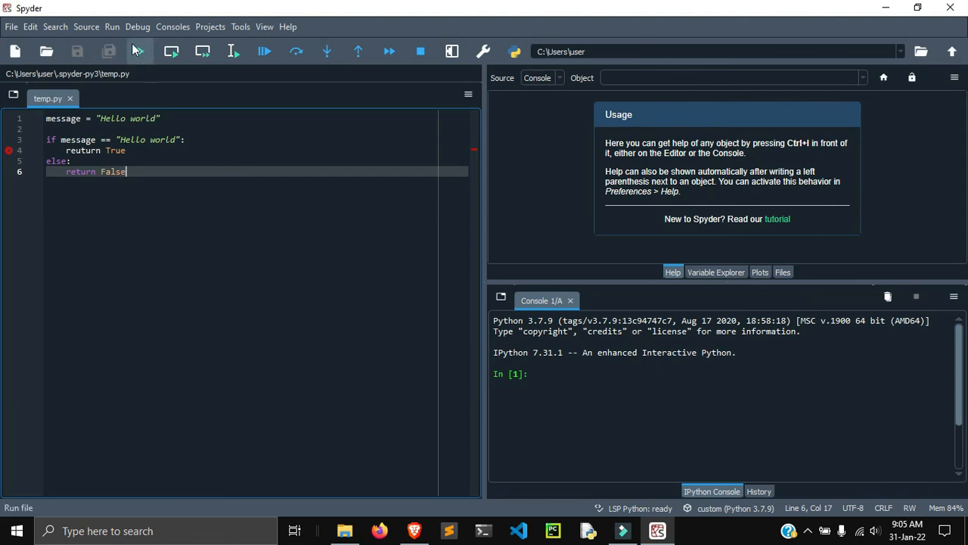
mouse_move(140, 52)
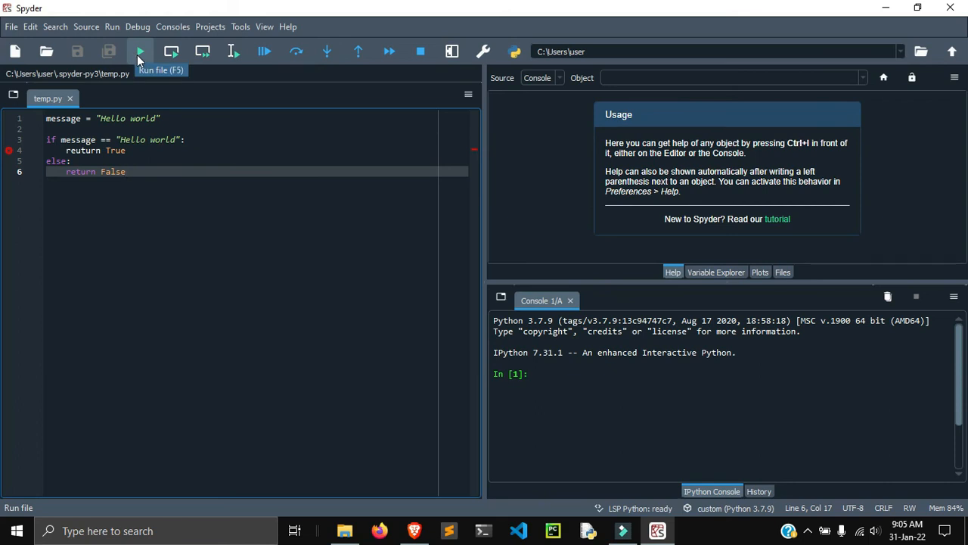
Run temp.py in the current console, which reports a SyntaxError on line 4
left_click(140, 51)
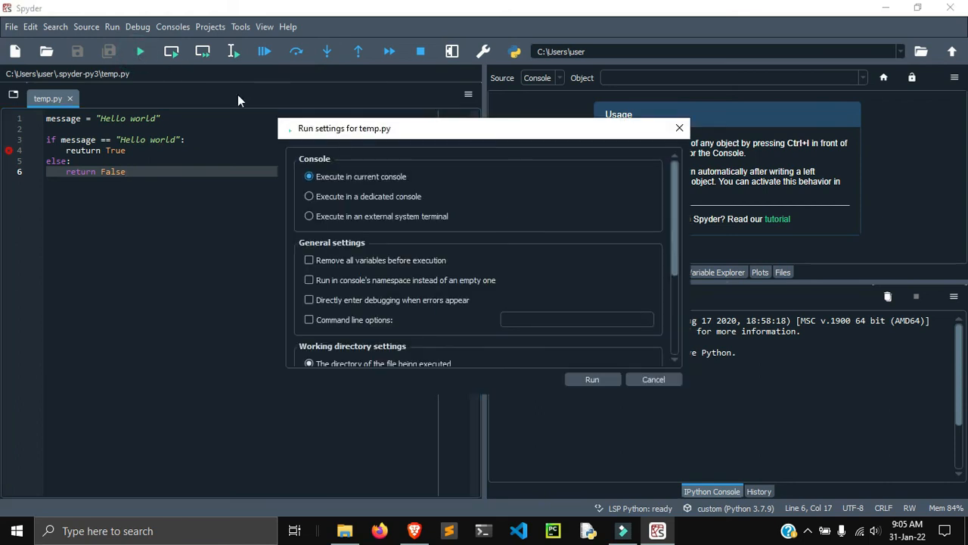
mouse_move(408, 191)
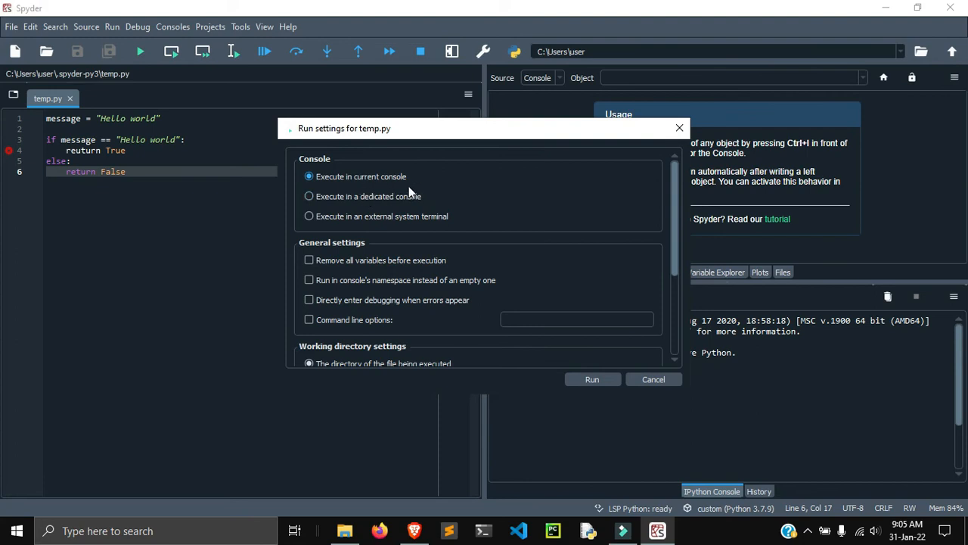
mouse_move(404, 188)
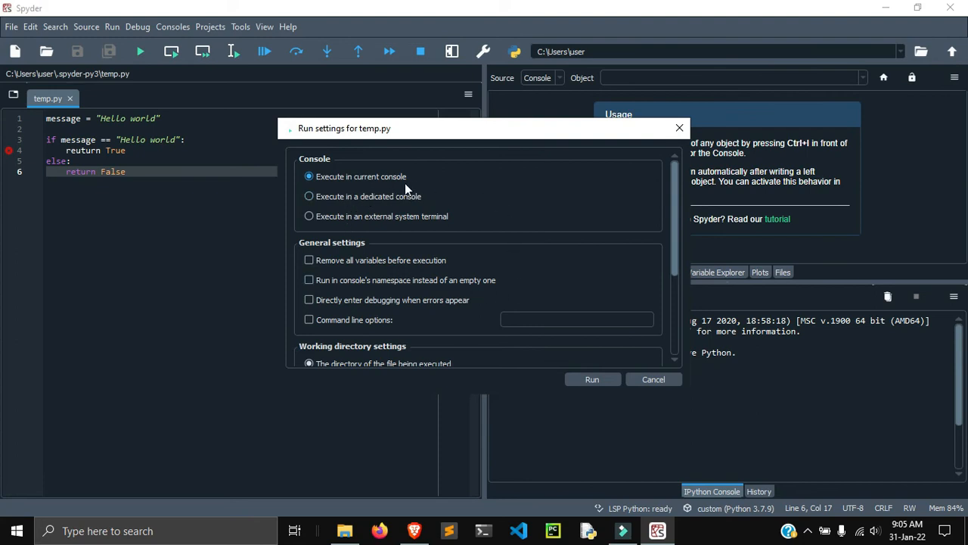
mouse_move(361, 225)
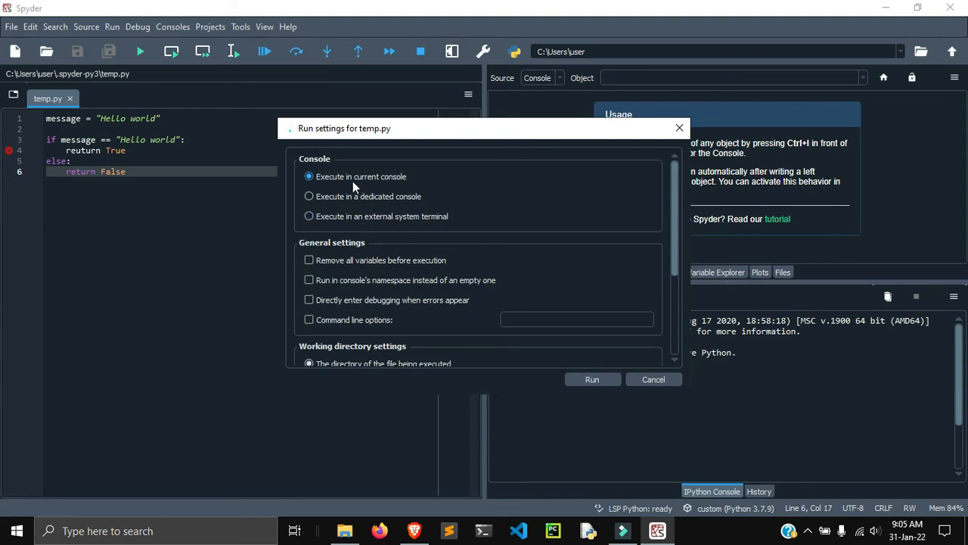
mouse_move(592, 379)
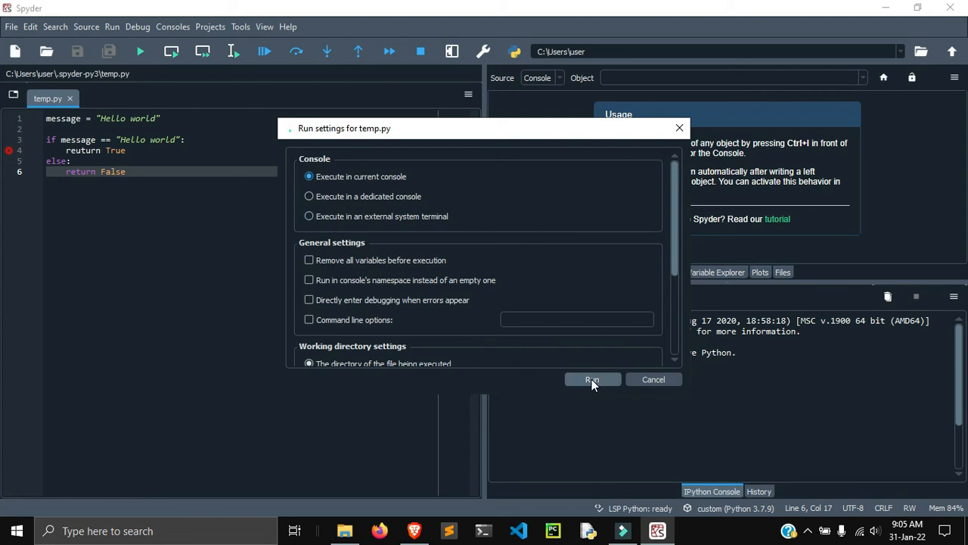
left_click(592, 379)
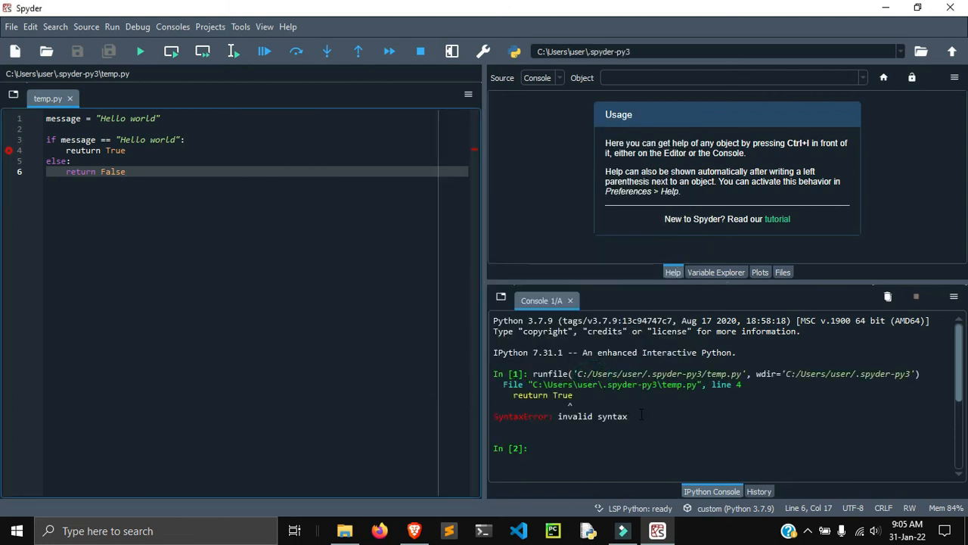
Correct the misspelled 'reuturn' on line 4 to 'return'
left_click(127, 171)
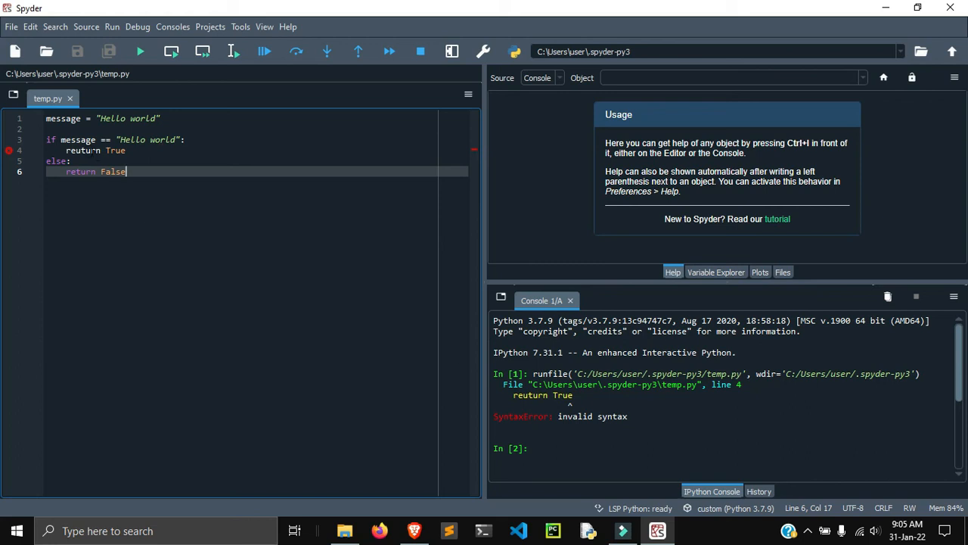
left_click(81, 149)
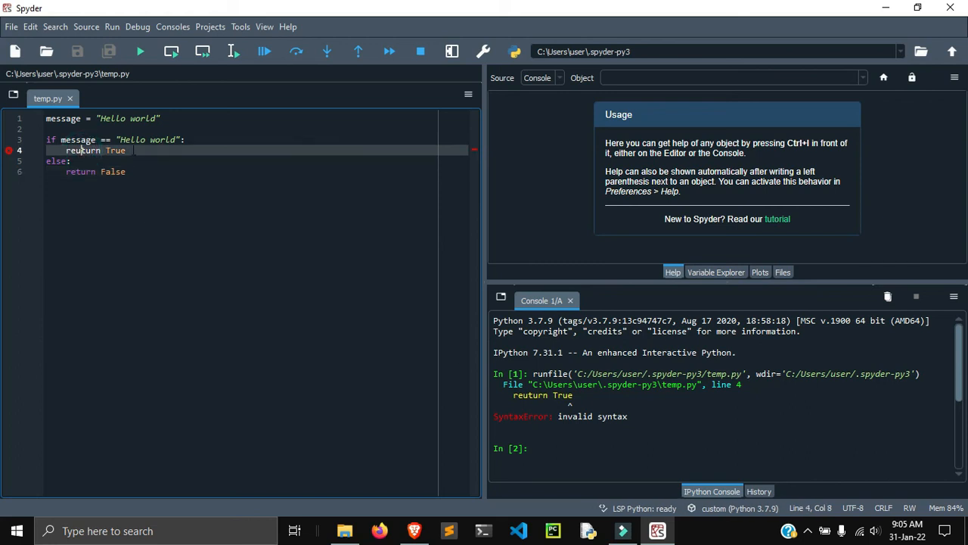
type("re")
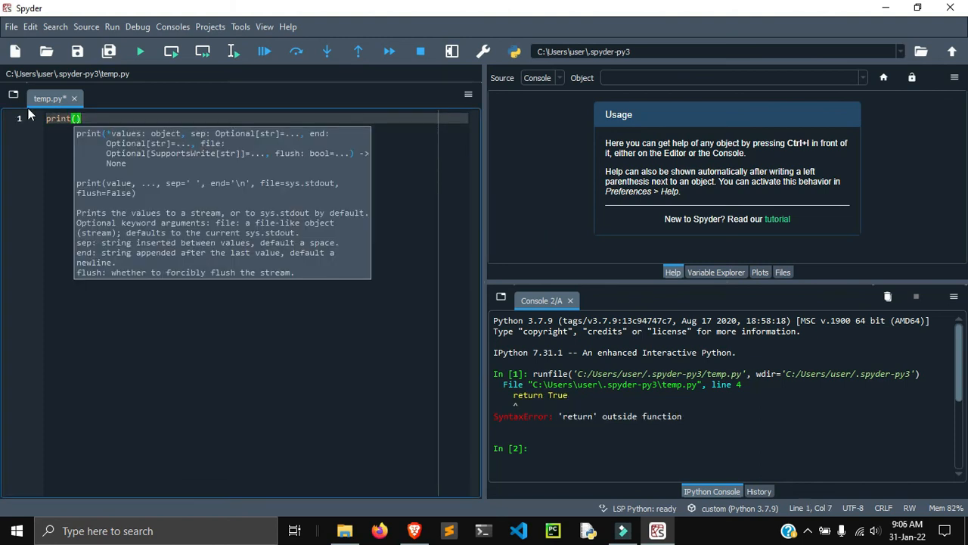
Replace the script with print("hello world") and run it so the console prints hello world
type("\"hell\"")
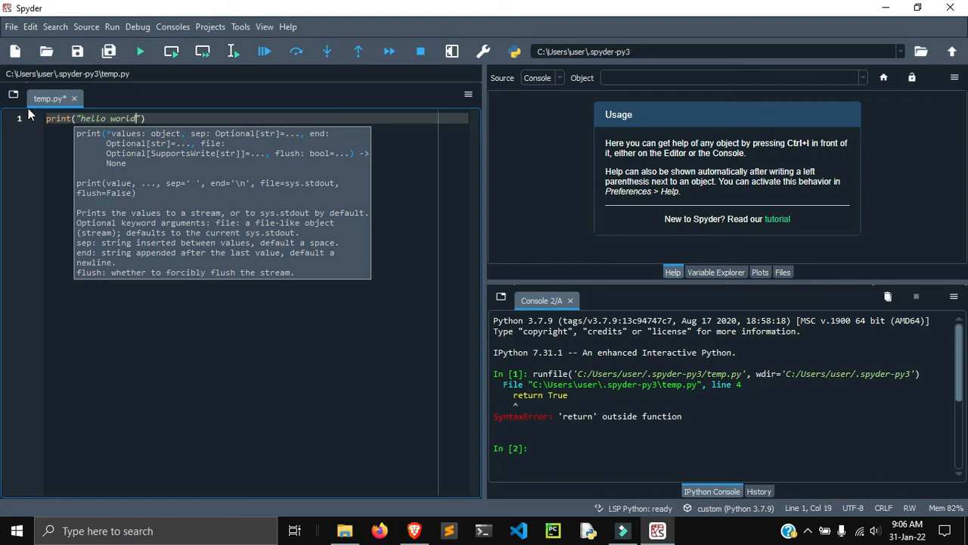
left_click(139, 51)
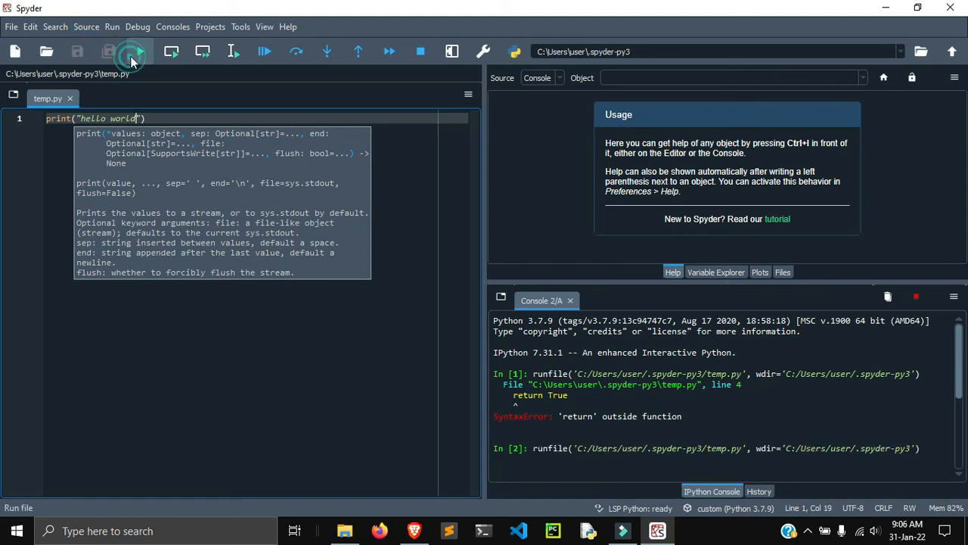
left_click(140, 51)
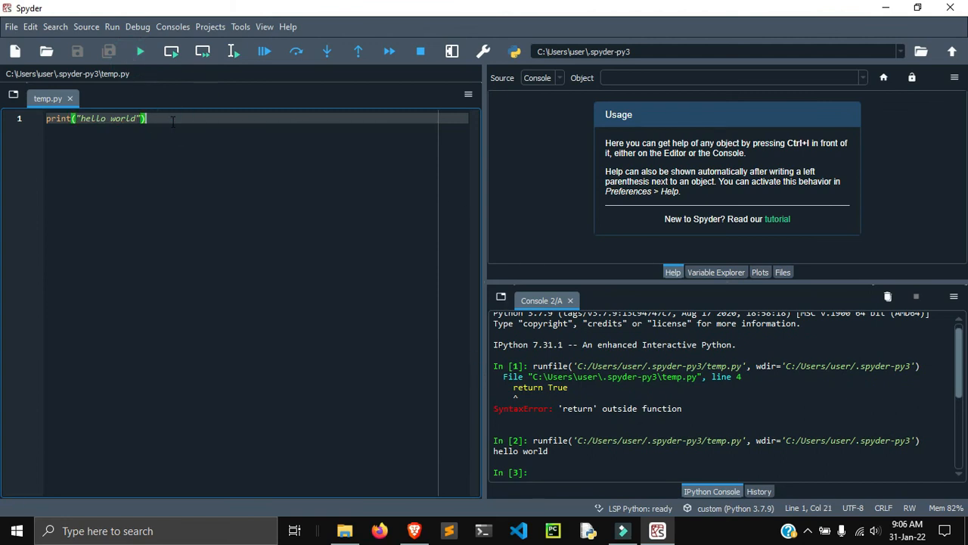
mouse_move(668, 164)
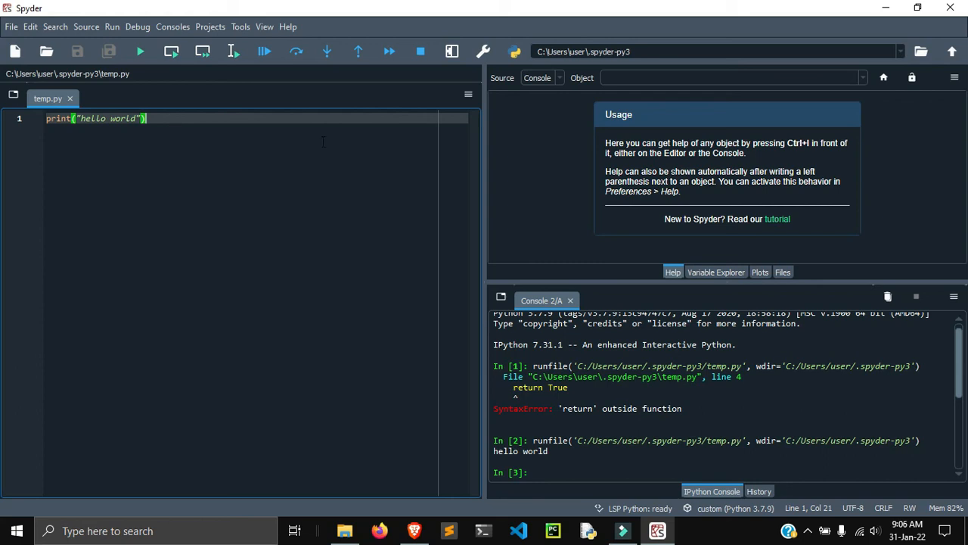
mouse_move(885, 7)
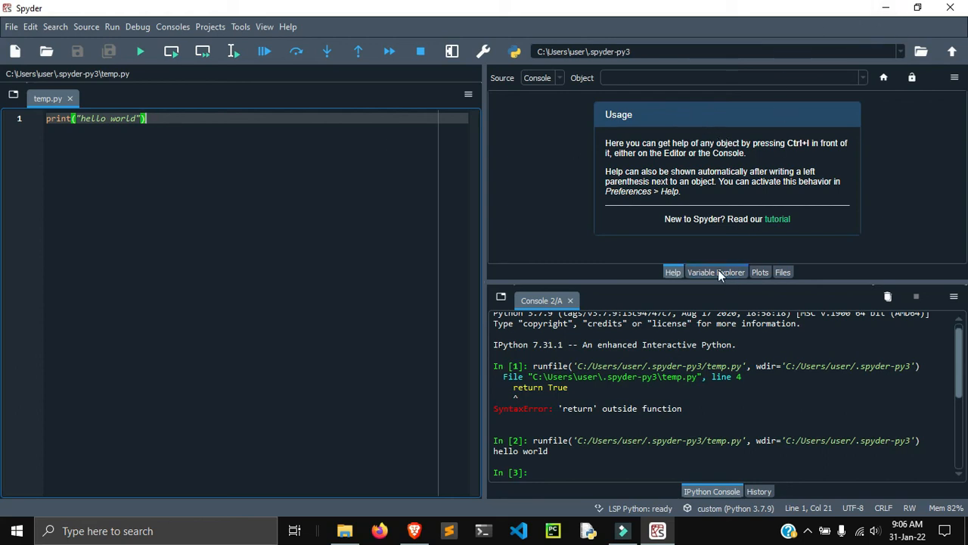
View the Variable Explorer and Plots panes, then browse the .spyder-py3 folder in Files
left_click(716, 272)
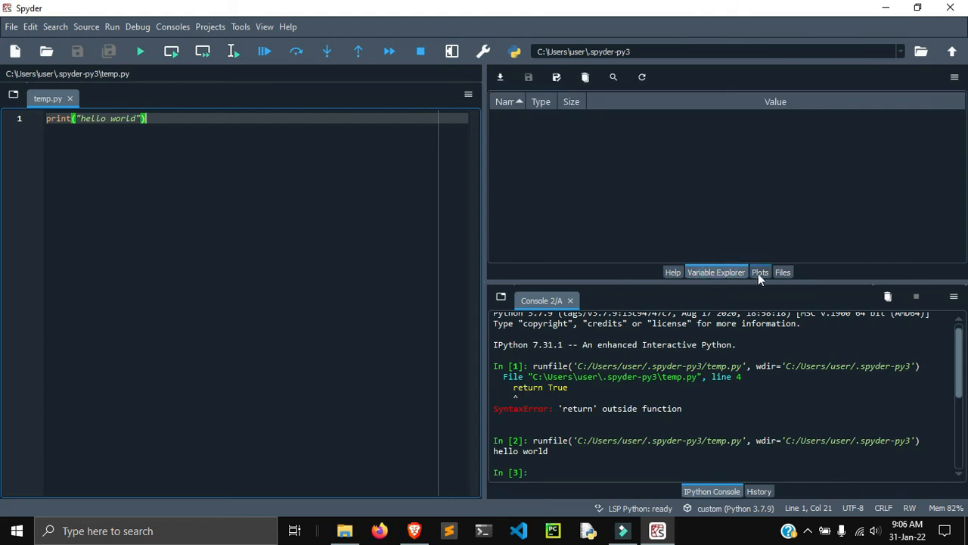
left_click(760, 272)
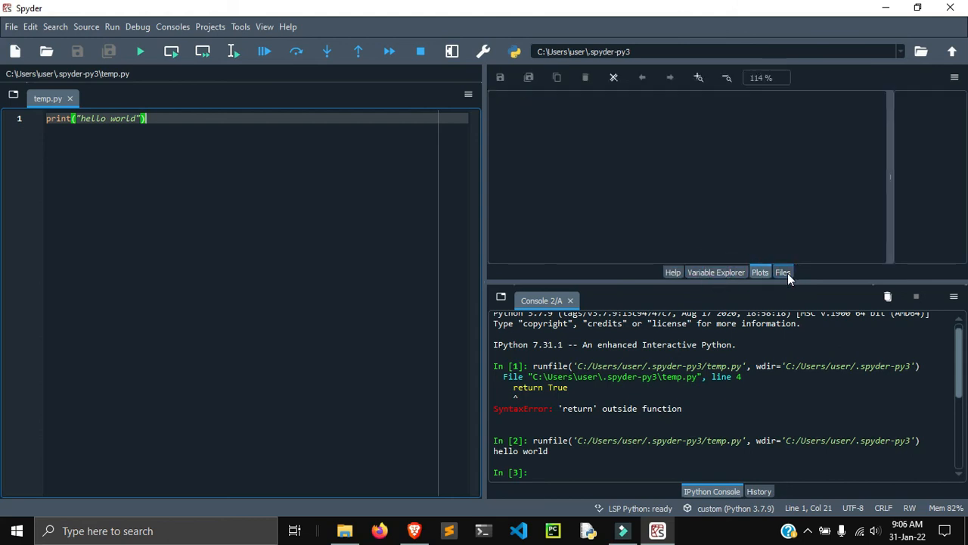
left_click(783, 273)
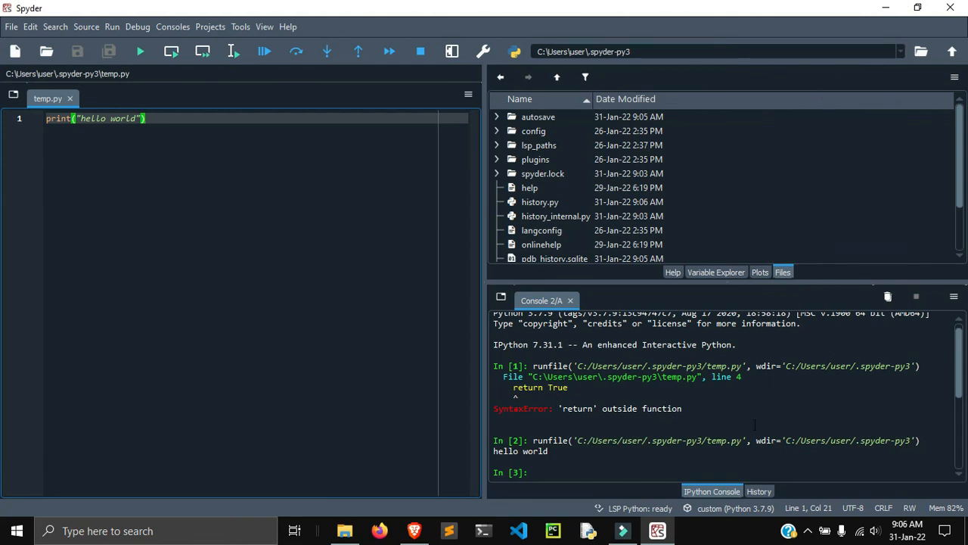
mouse_move(722, 456)
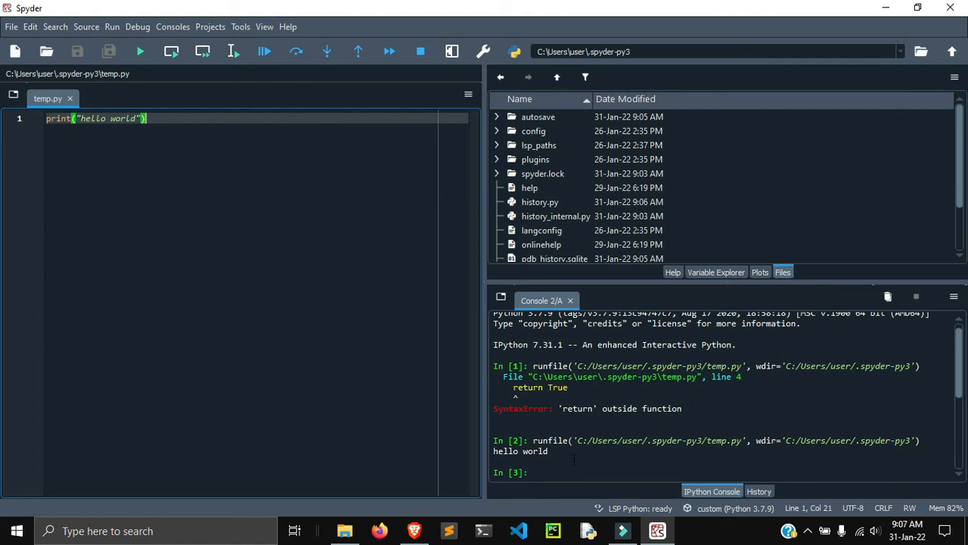
mouse_move(622, 530)
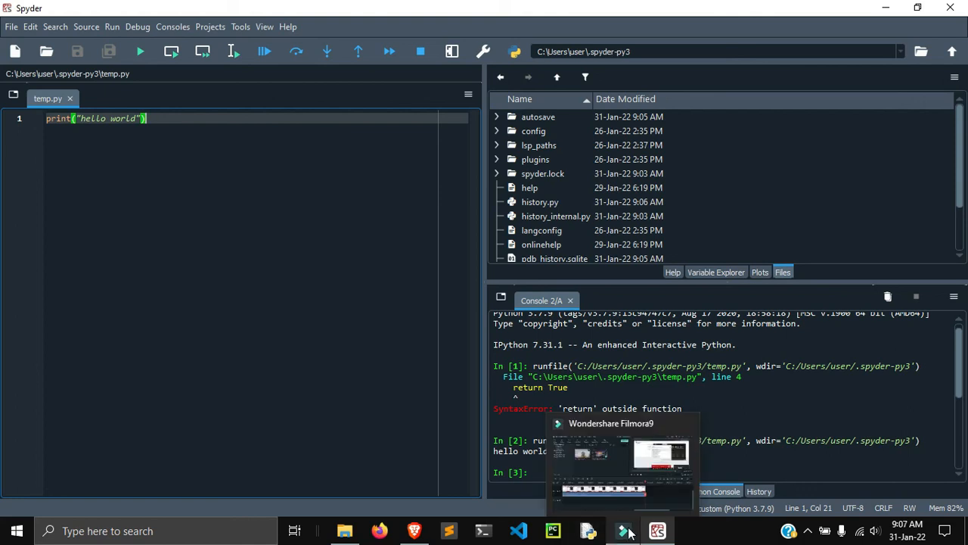